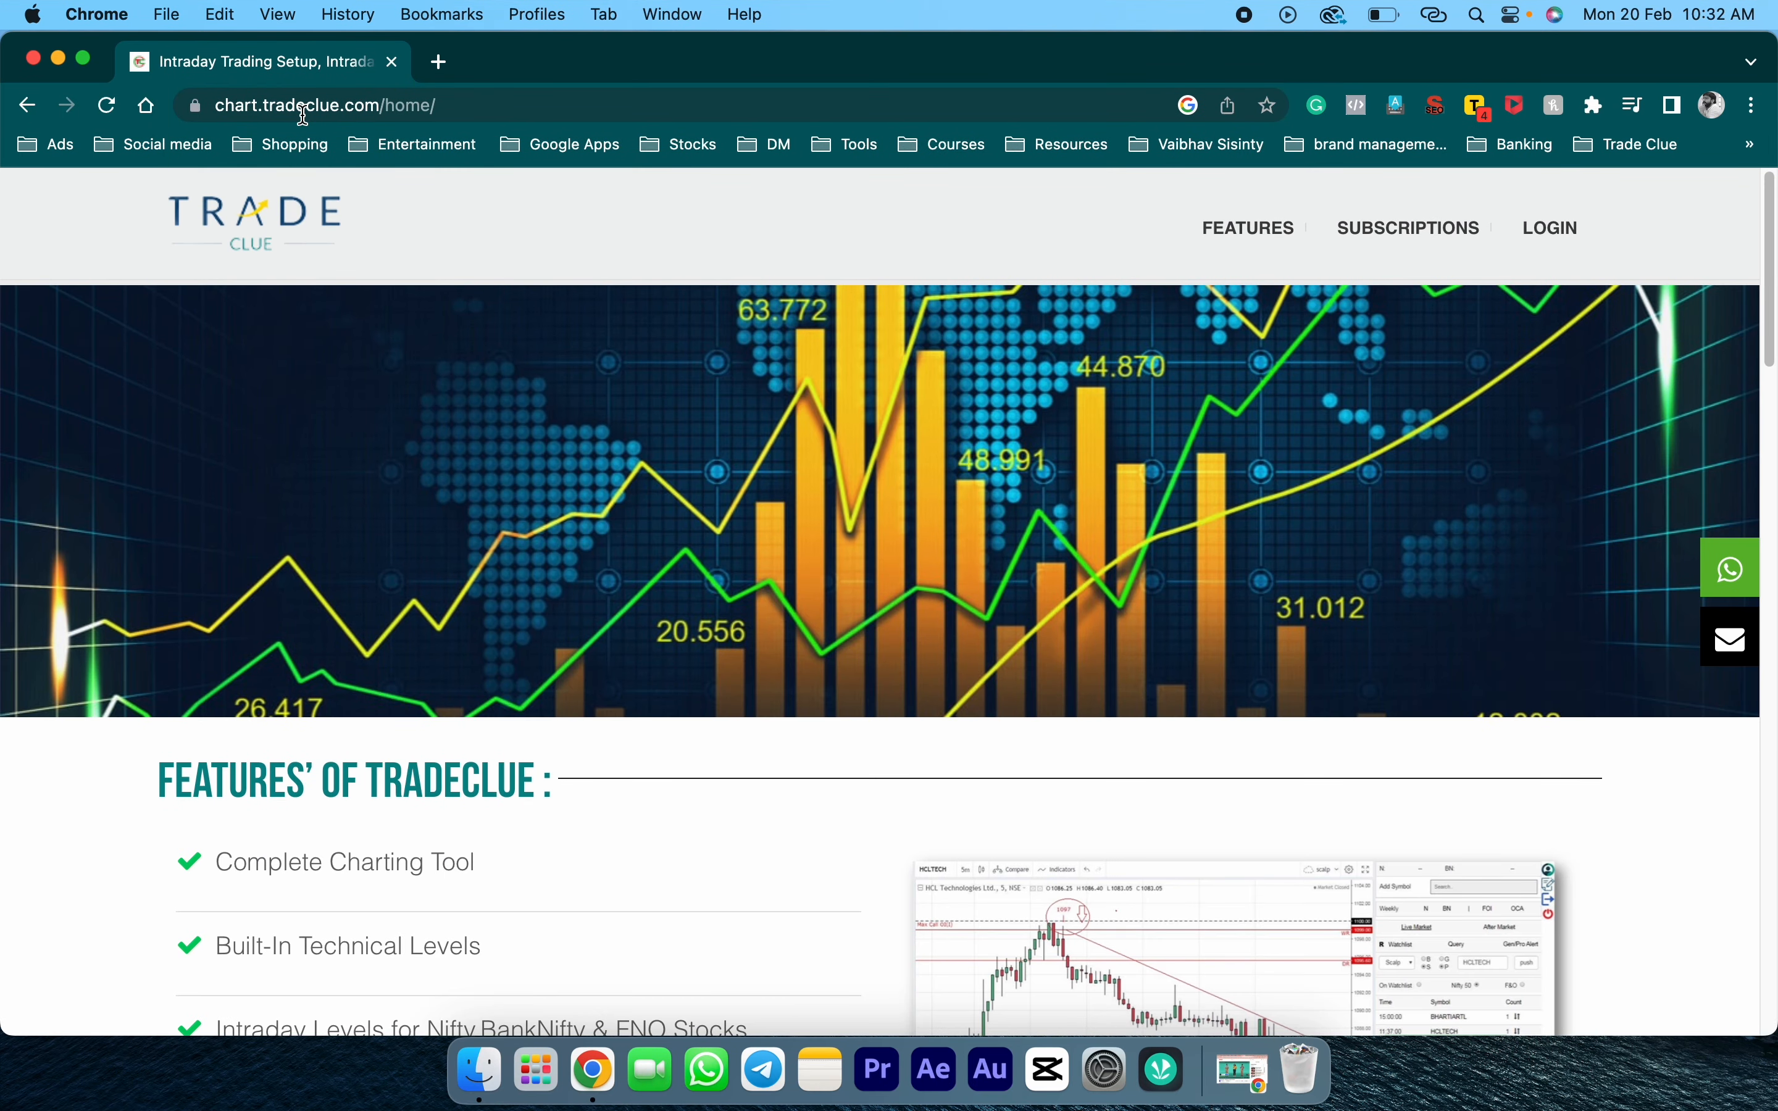
pyautogui.moveTo(1542, 230)
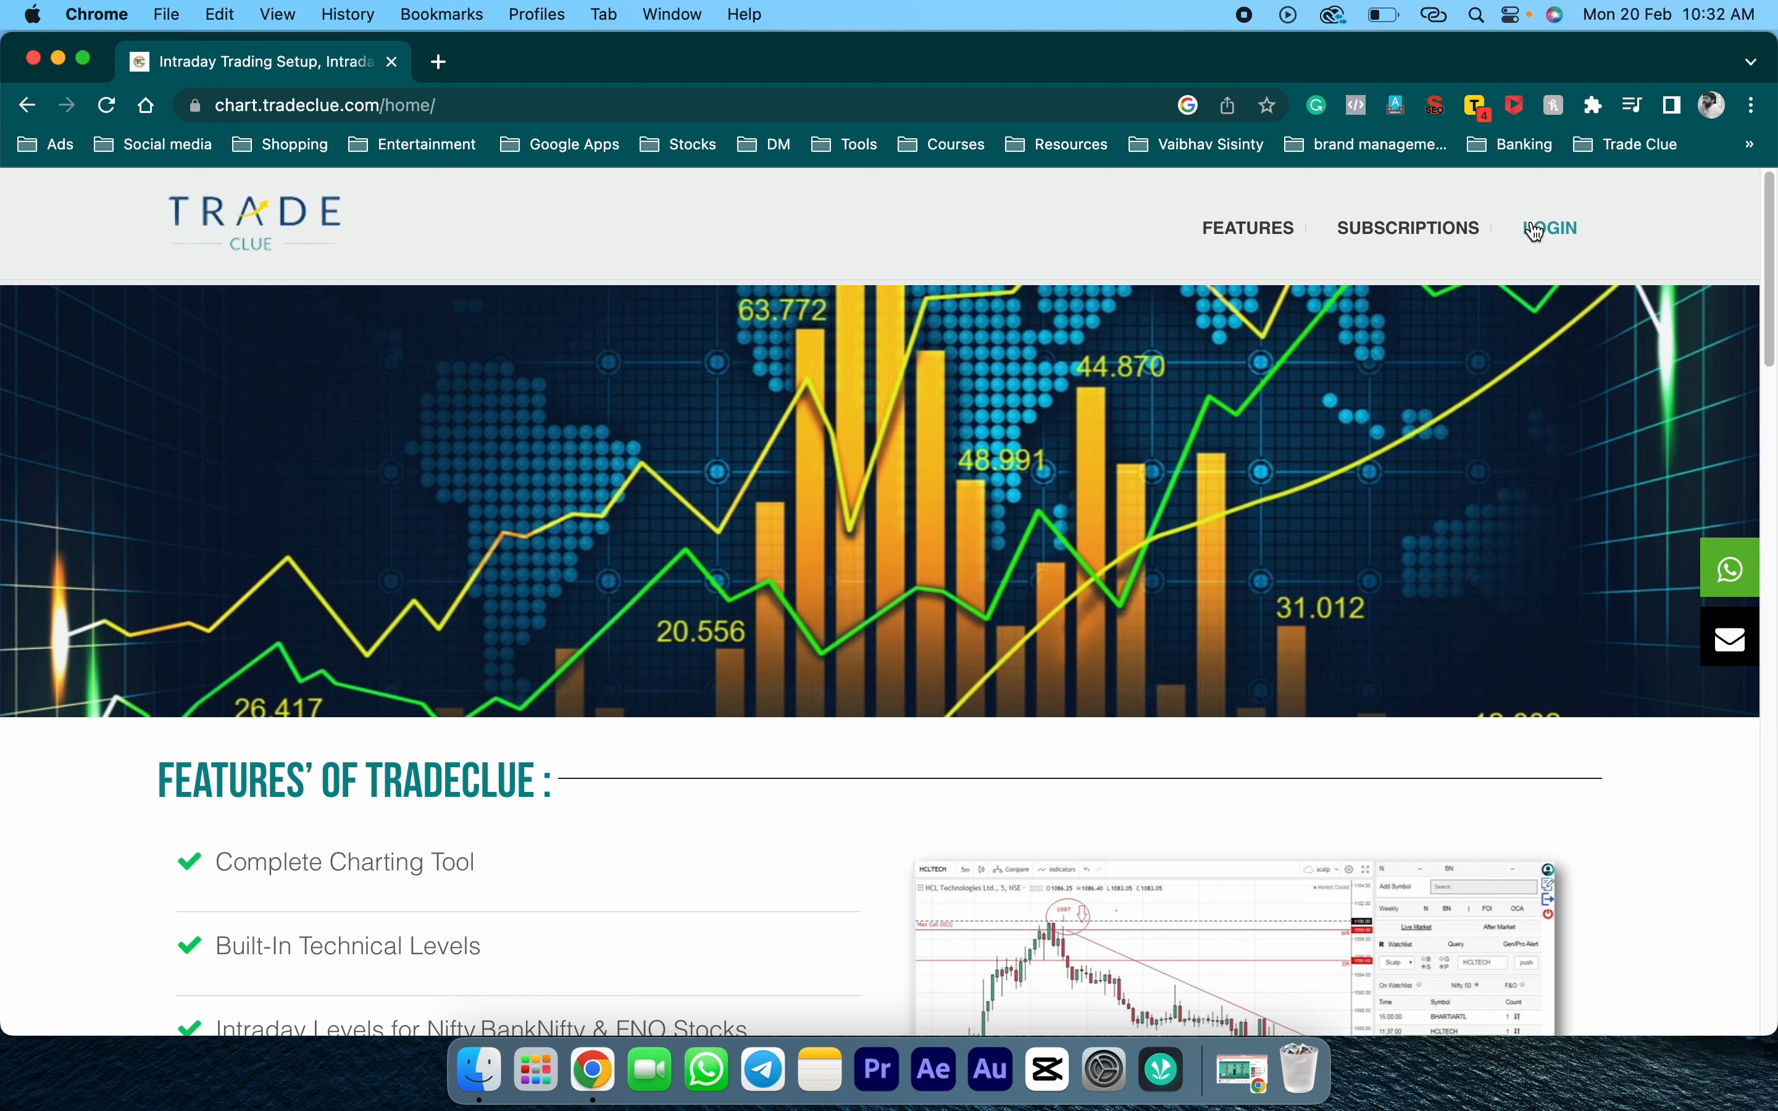
# Step: Reach the TradeClue login page from the home page's top navigation
pyautogui.click(1552, 228)
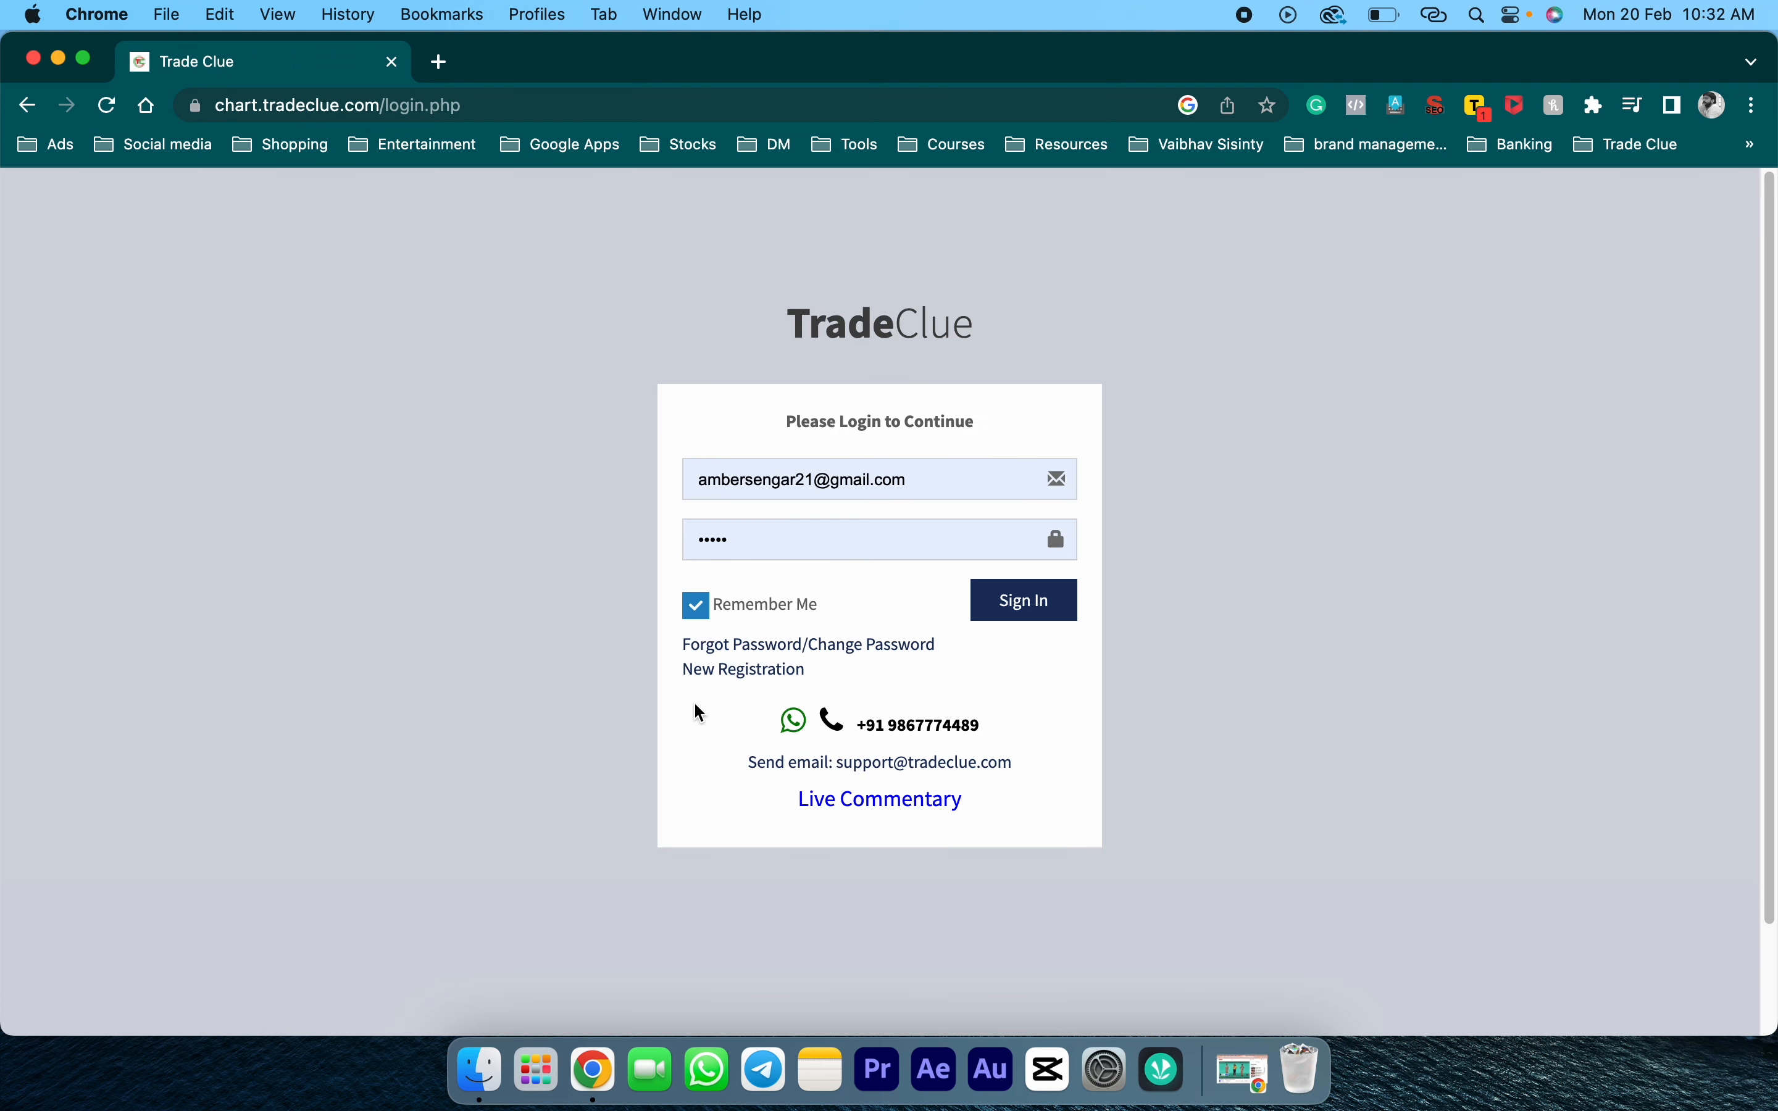
pyautogui.moveTo(743, 669)
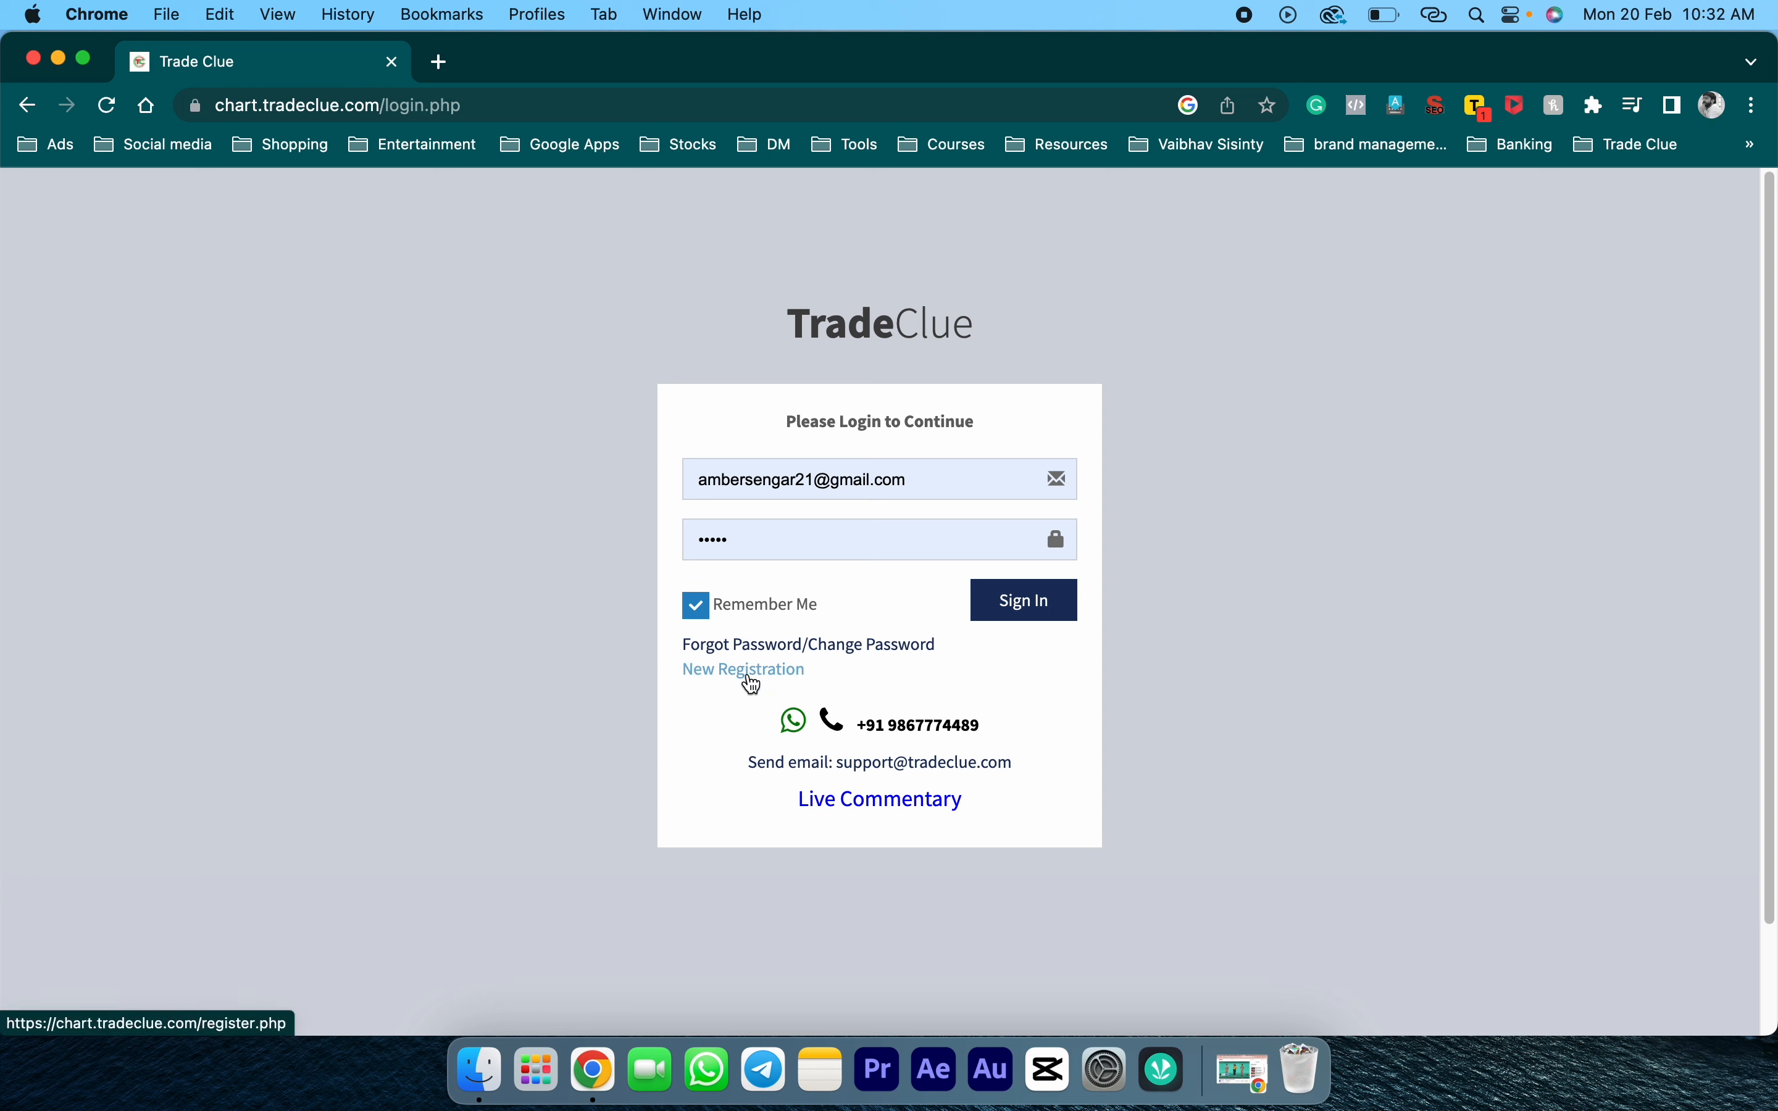
pyautogui.click(744, 670)
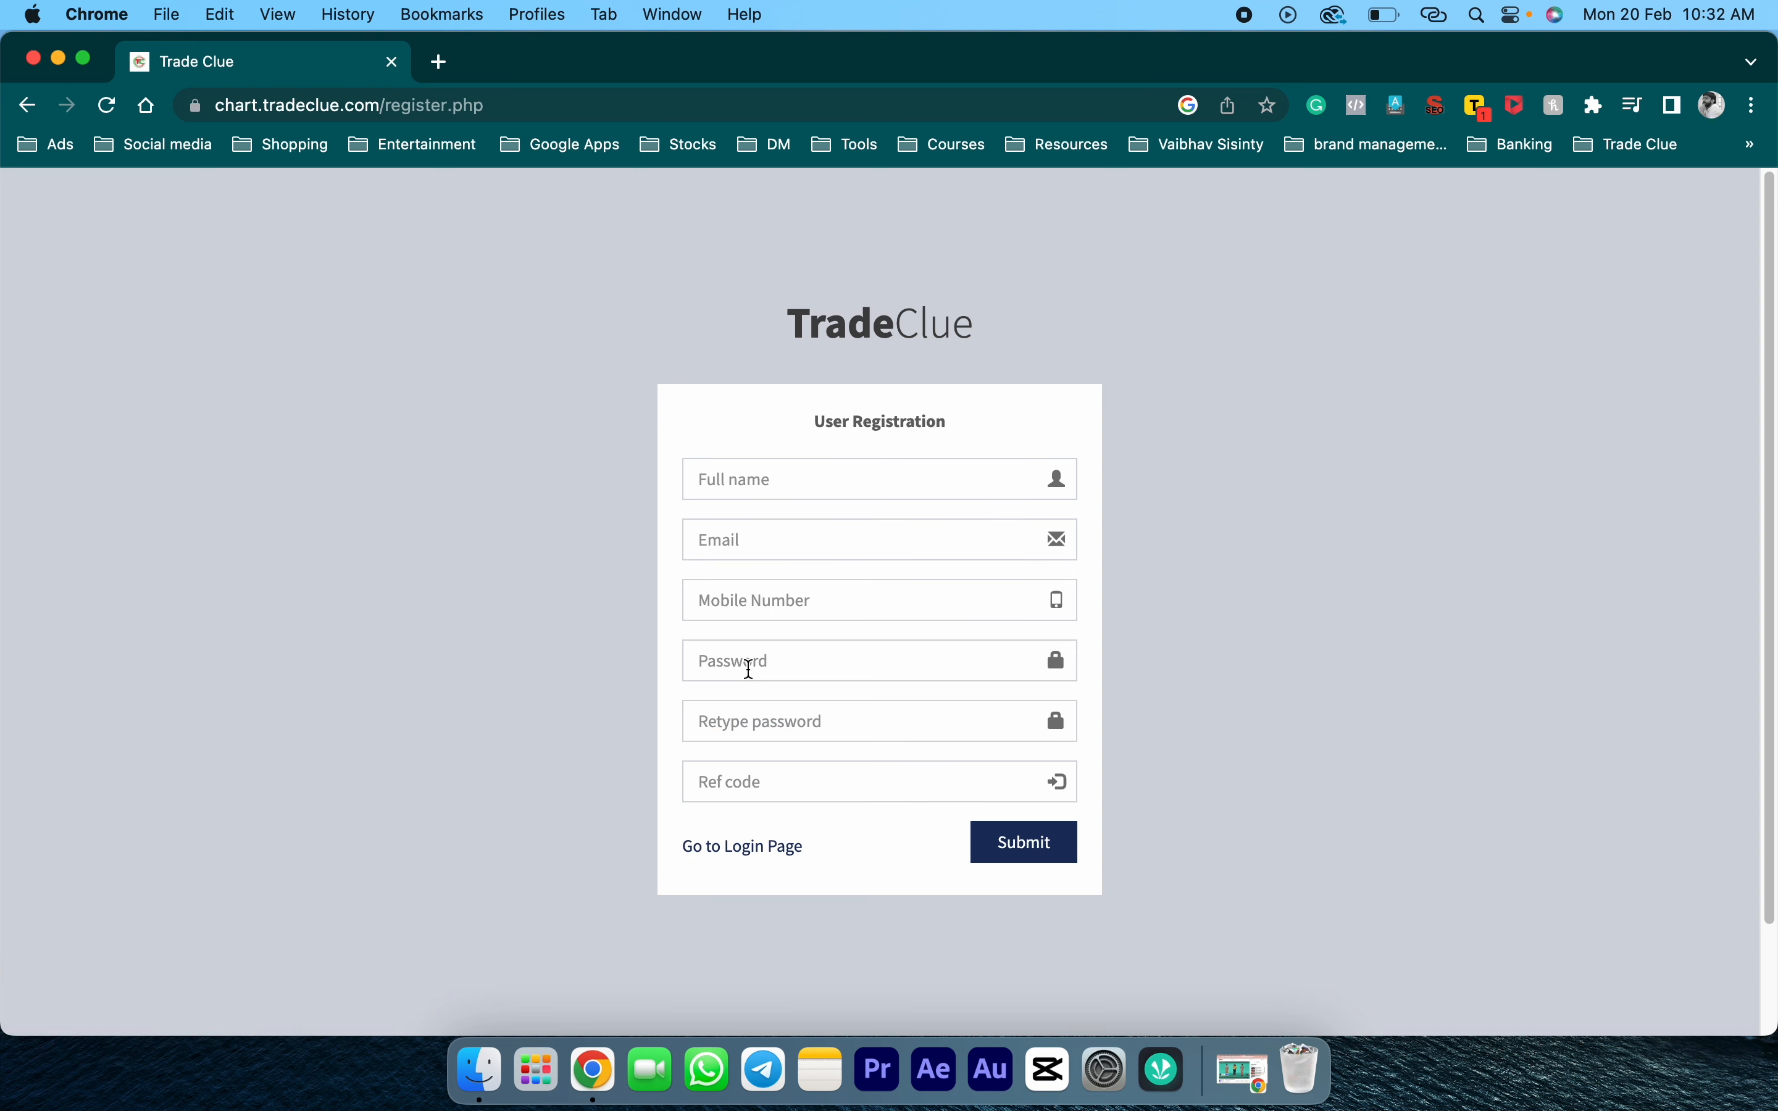
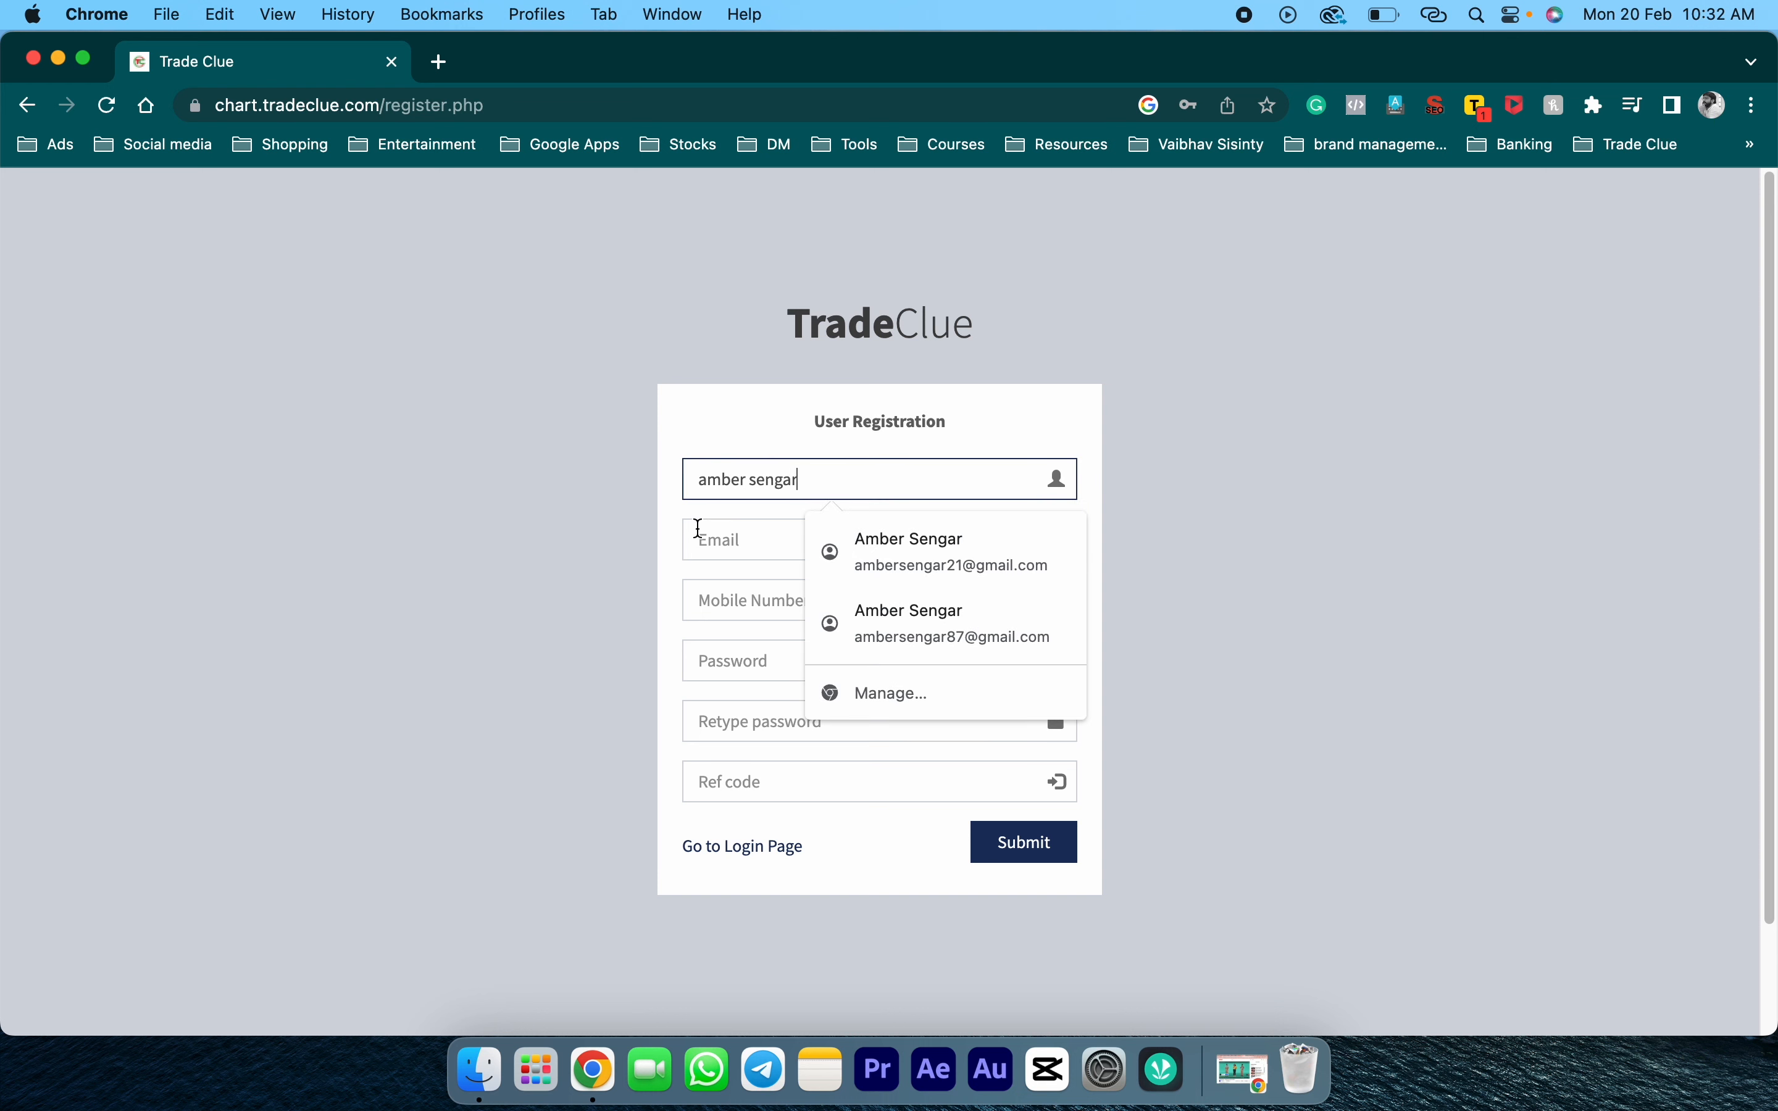
pyautogui.click(879, 659)
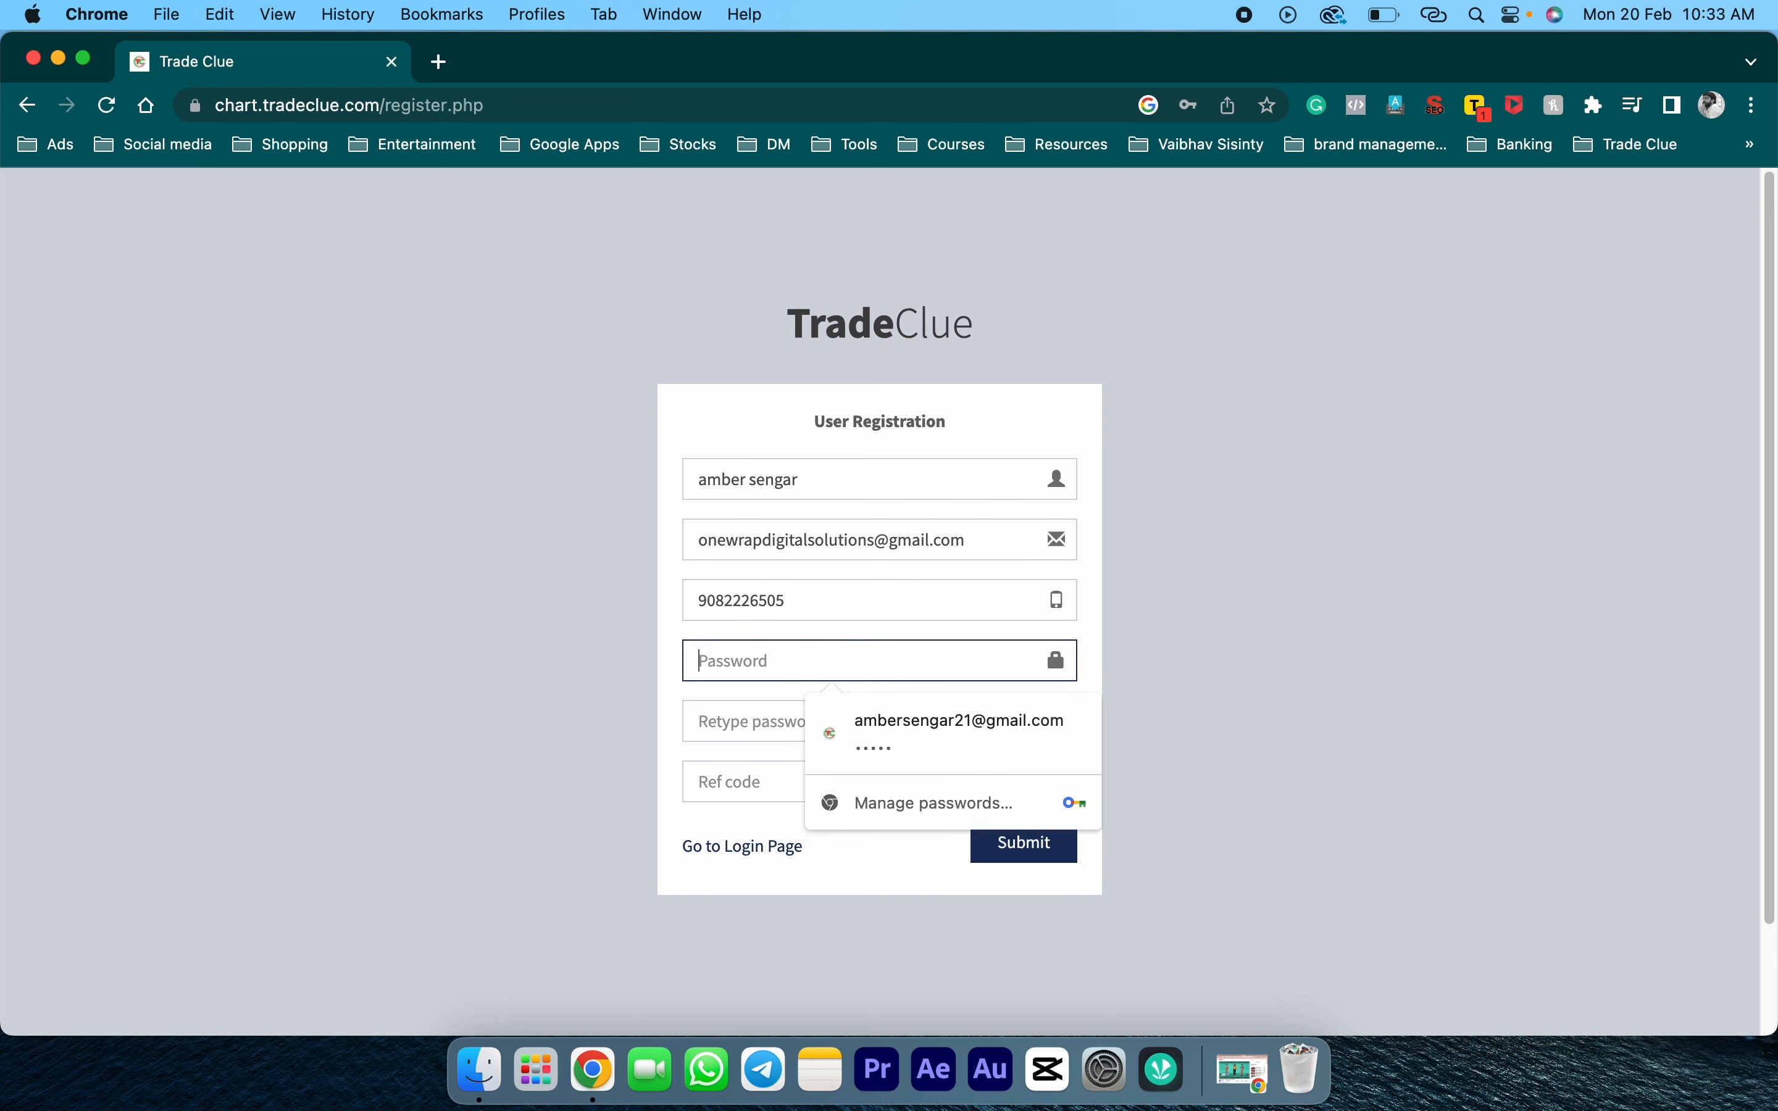
pyautogui.click(956, 732)
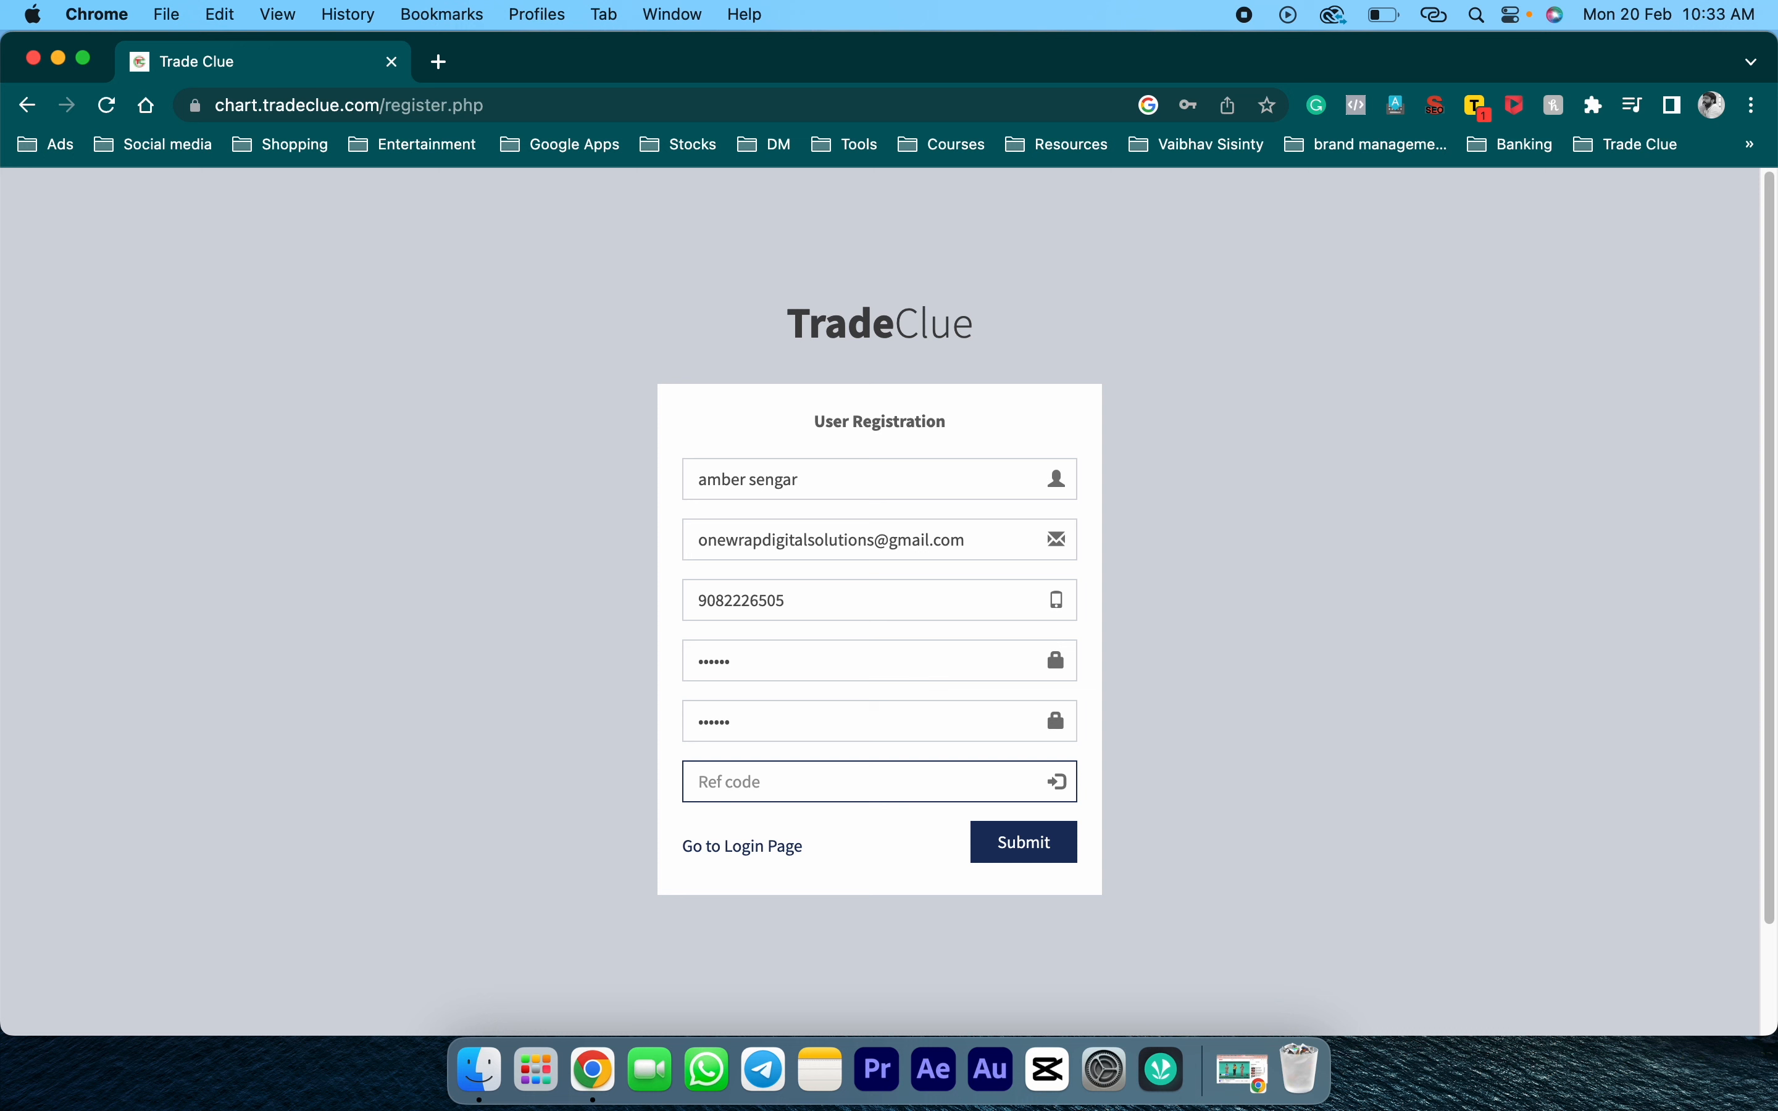
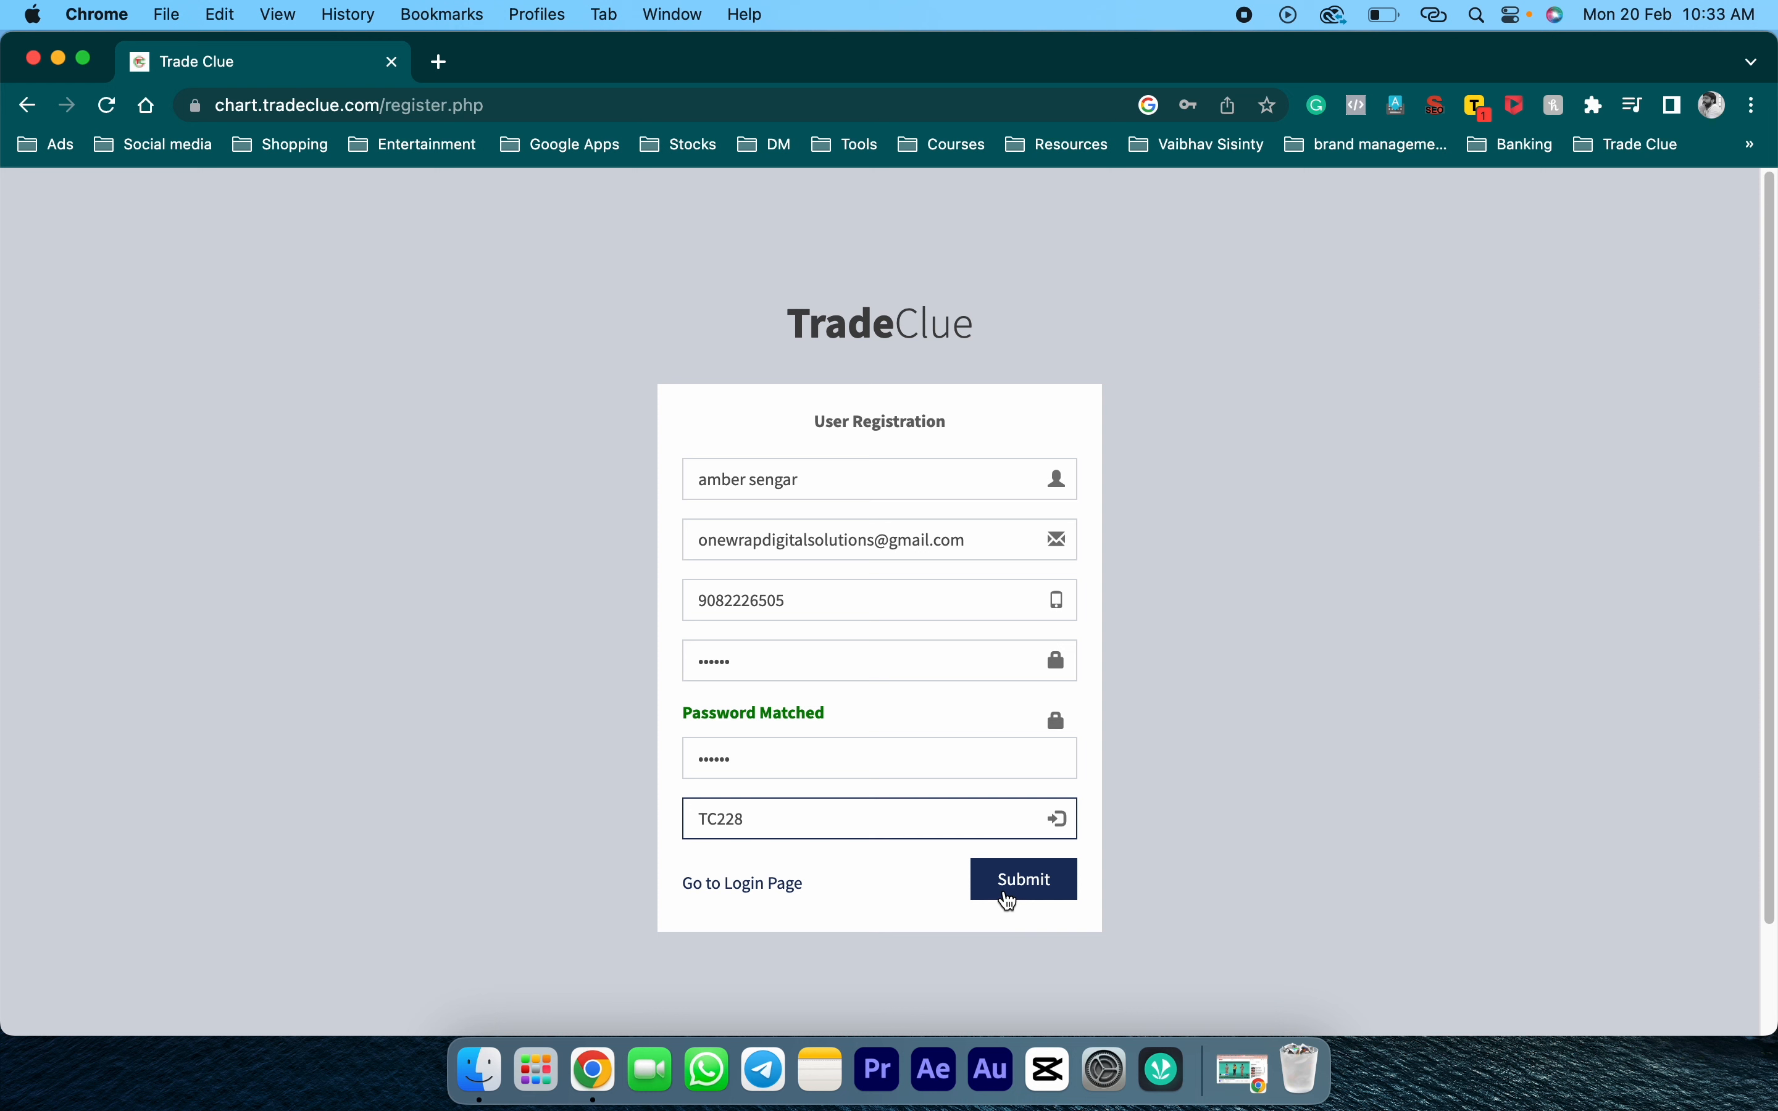
pyautogui.click(1021, 879)
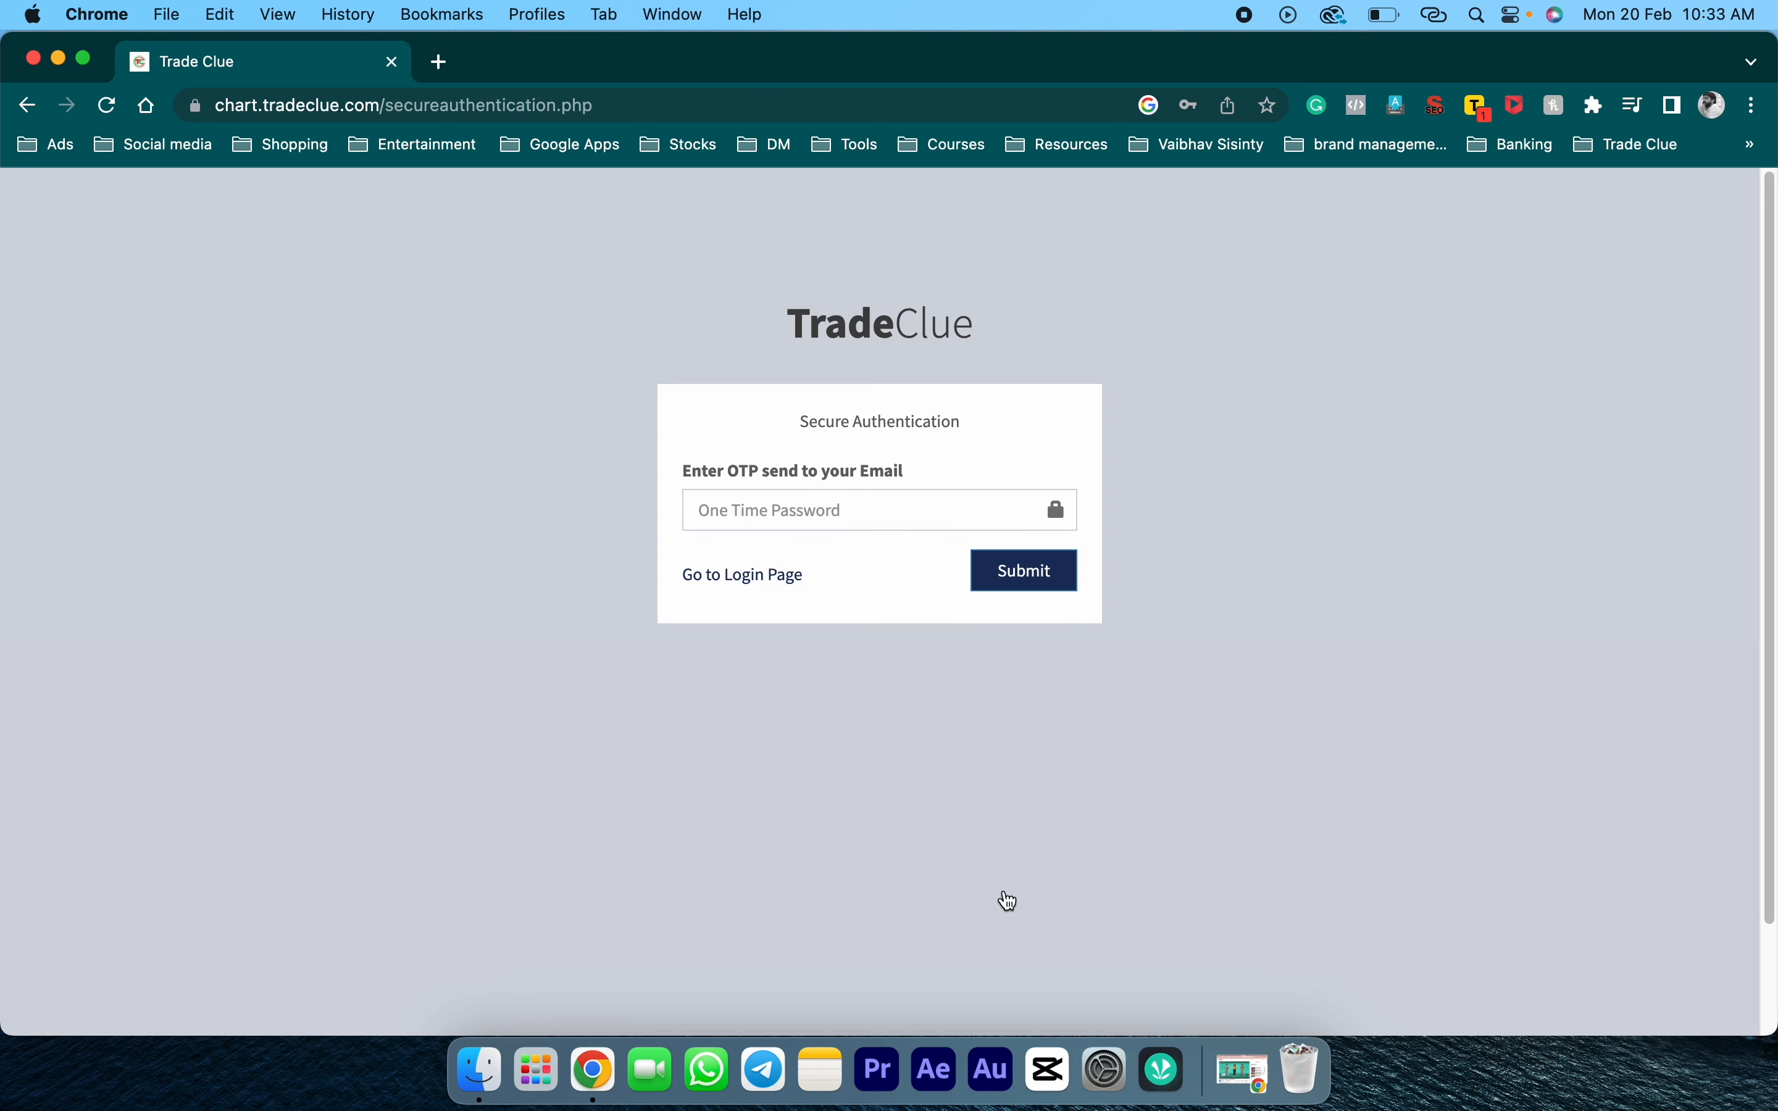
pyautogui.moveTo(851, 632)
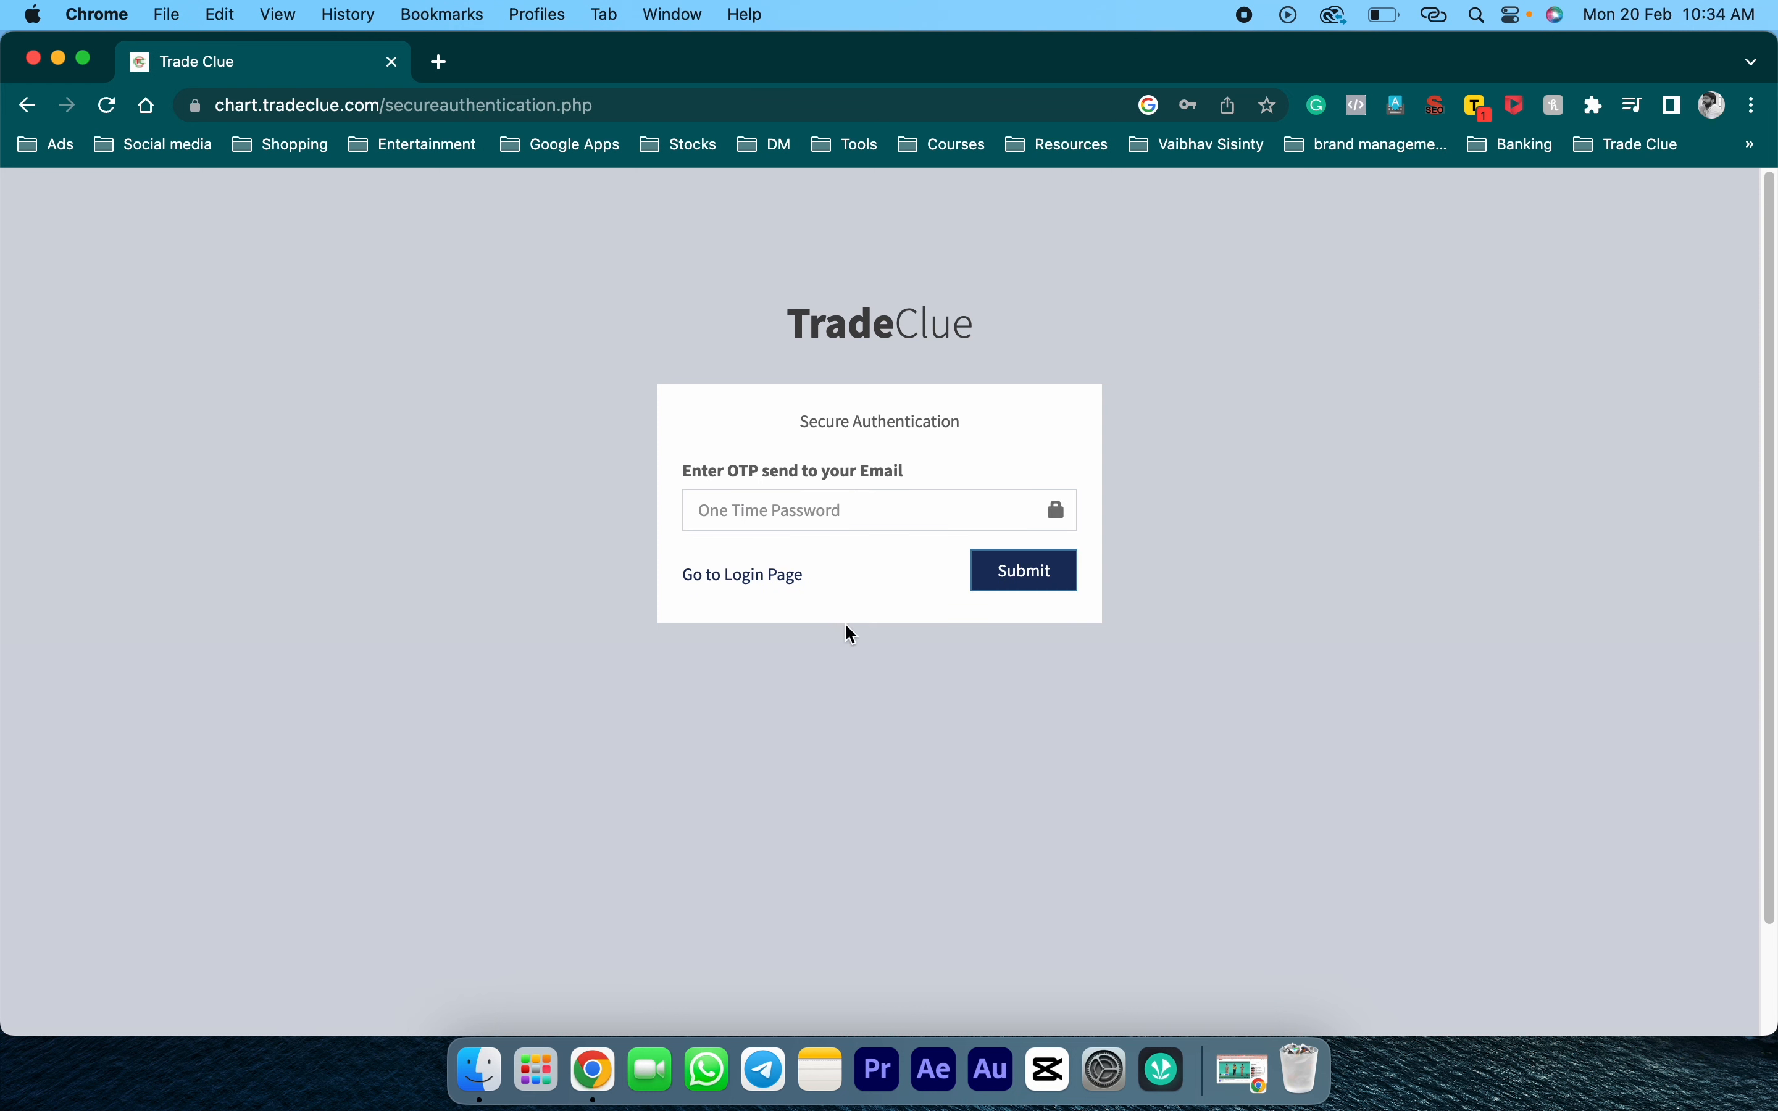
pyautogui.moveTo(816, 525)
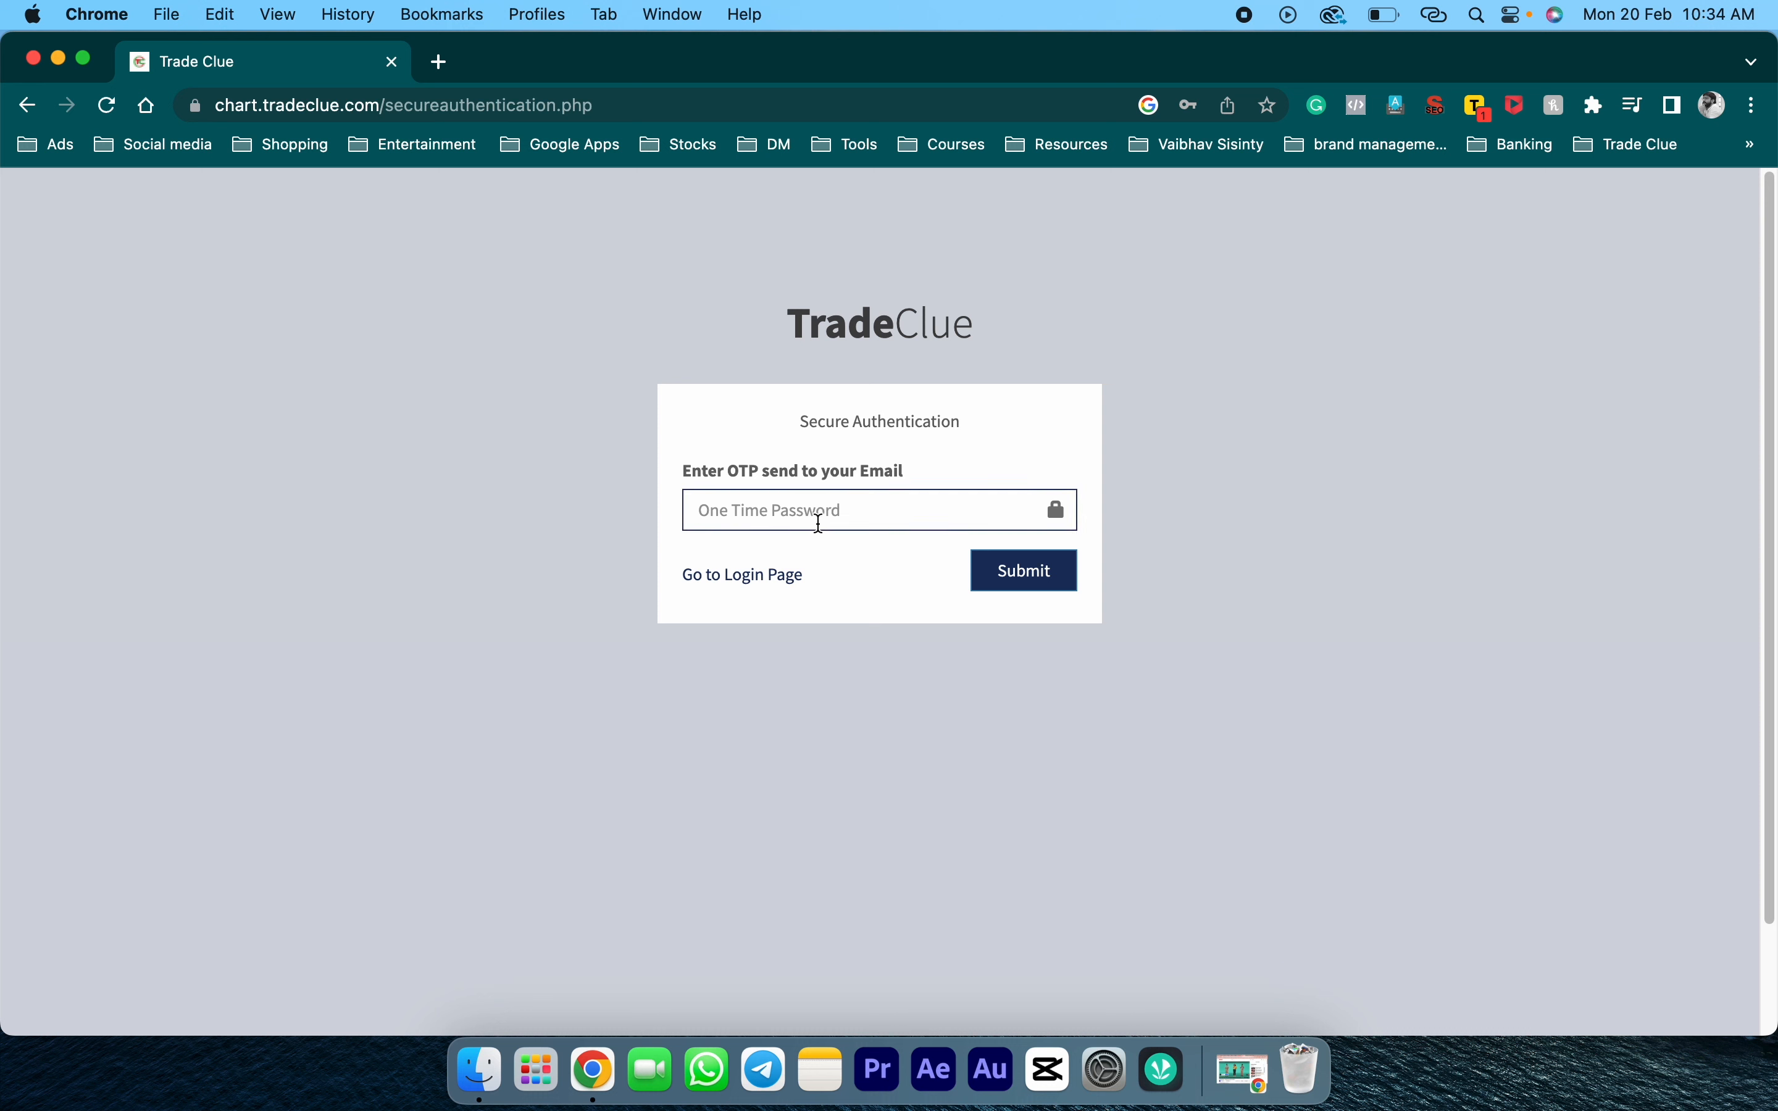
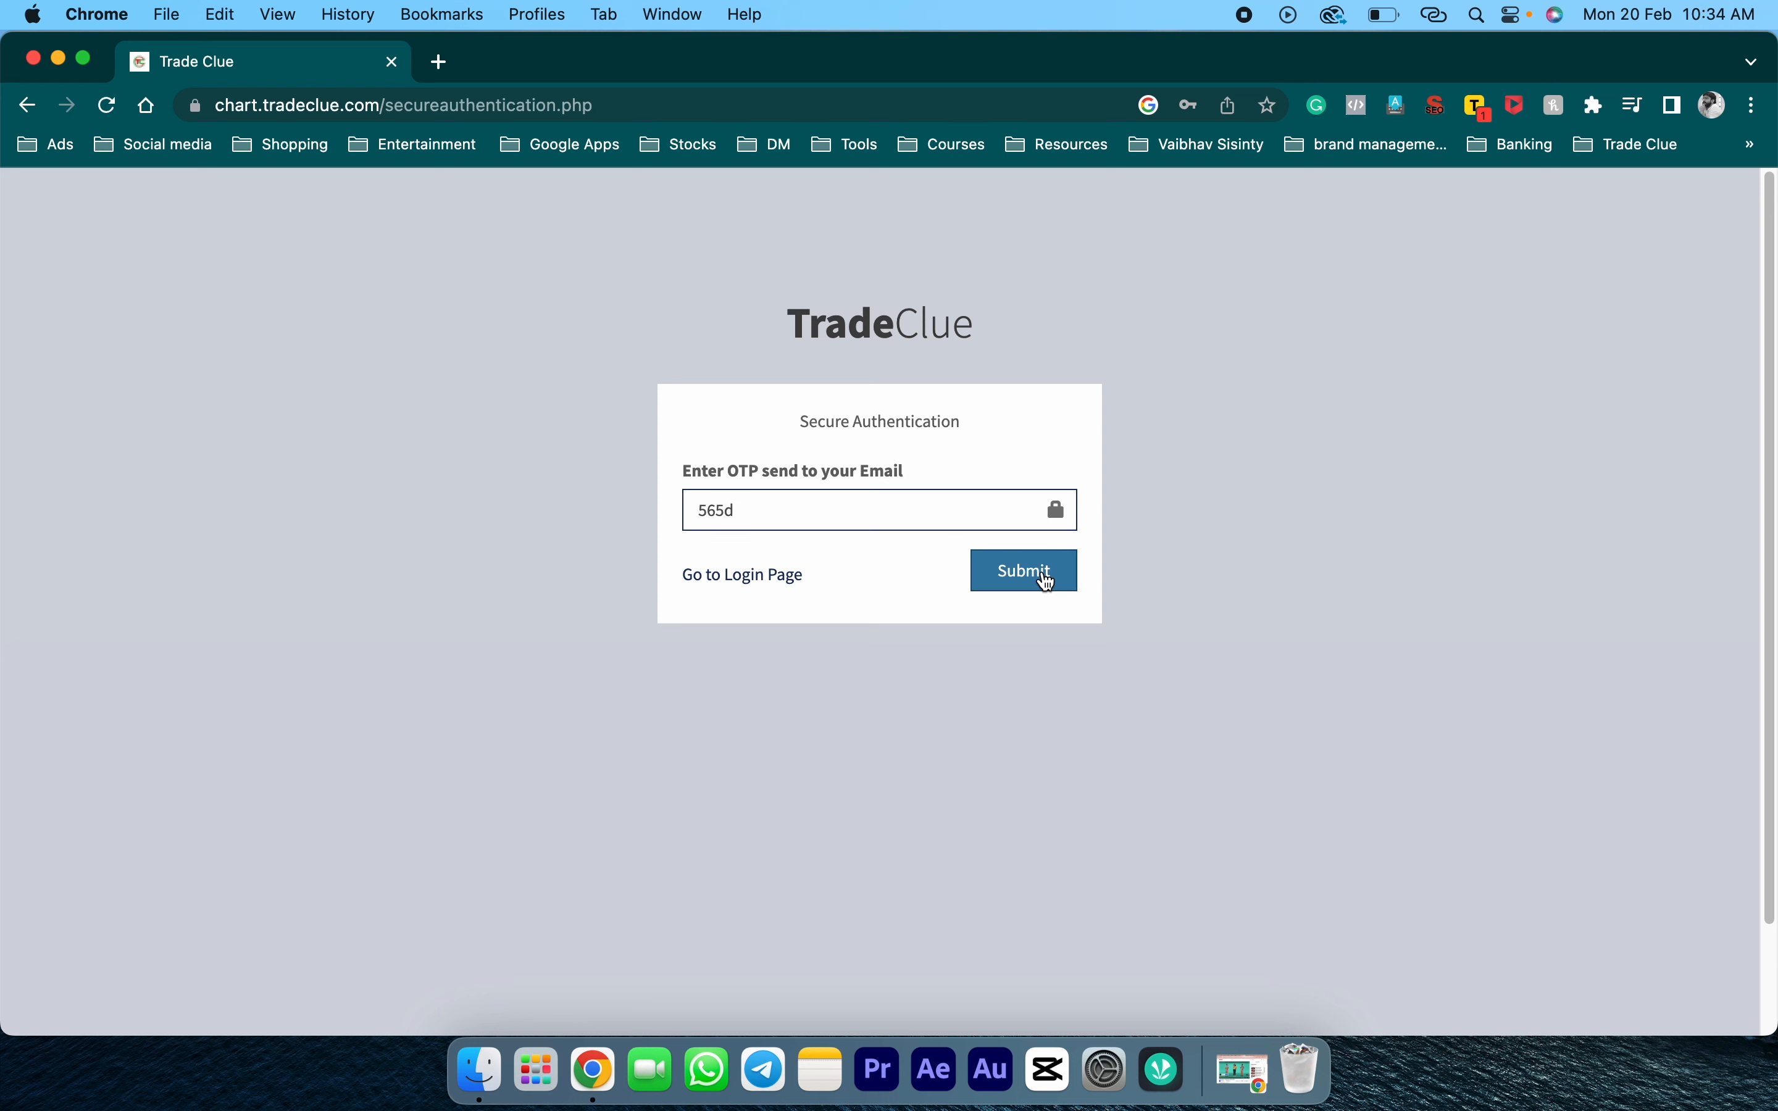
pyautogui.click(1021, 570)
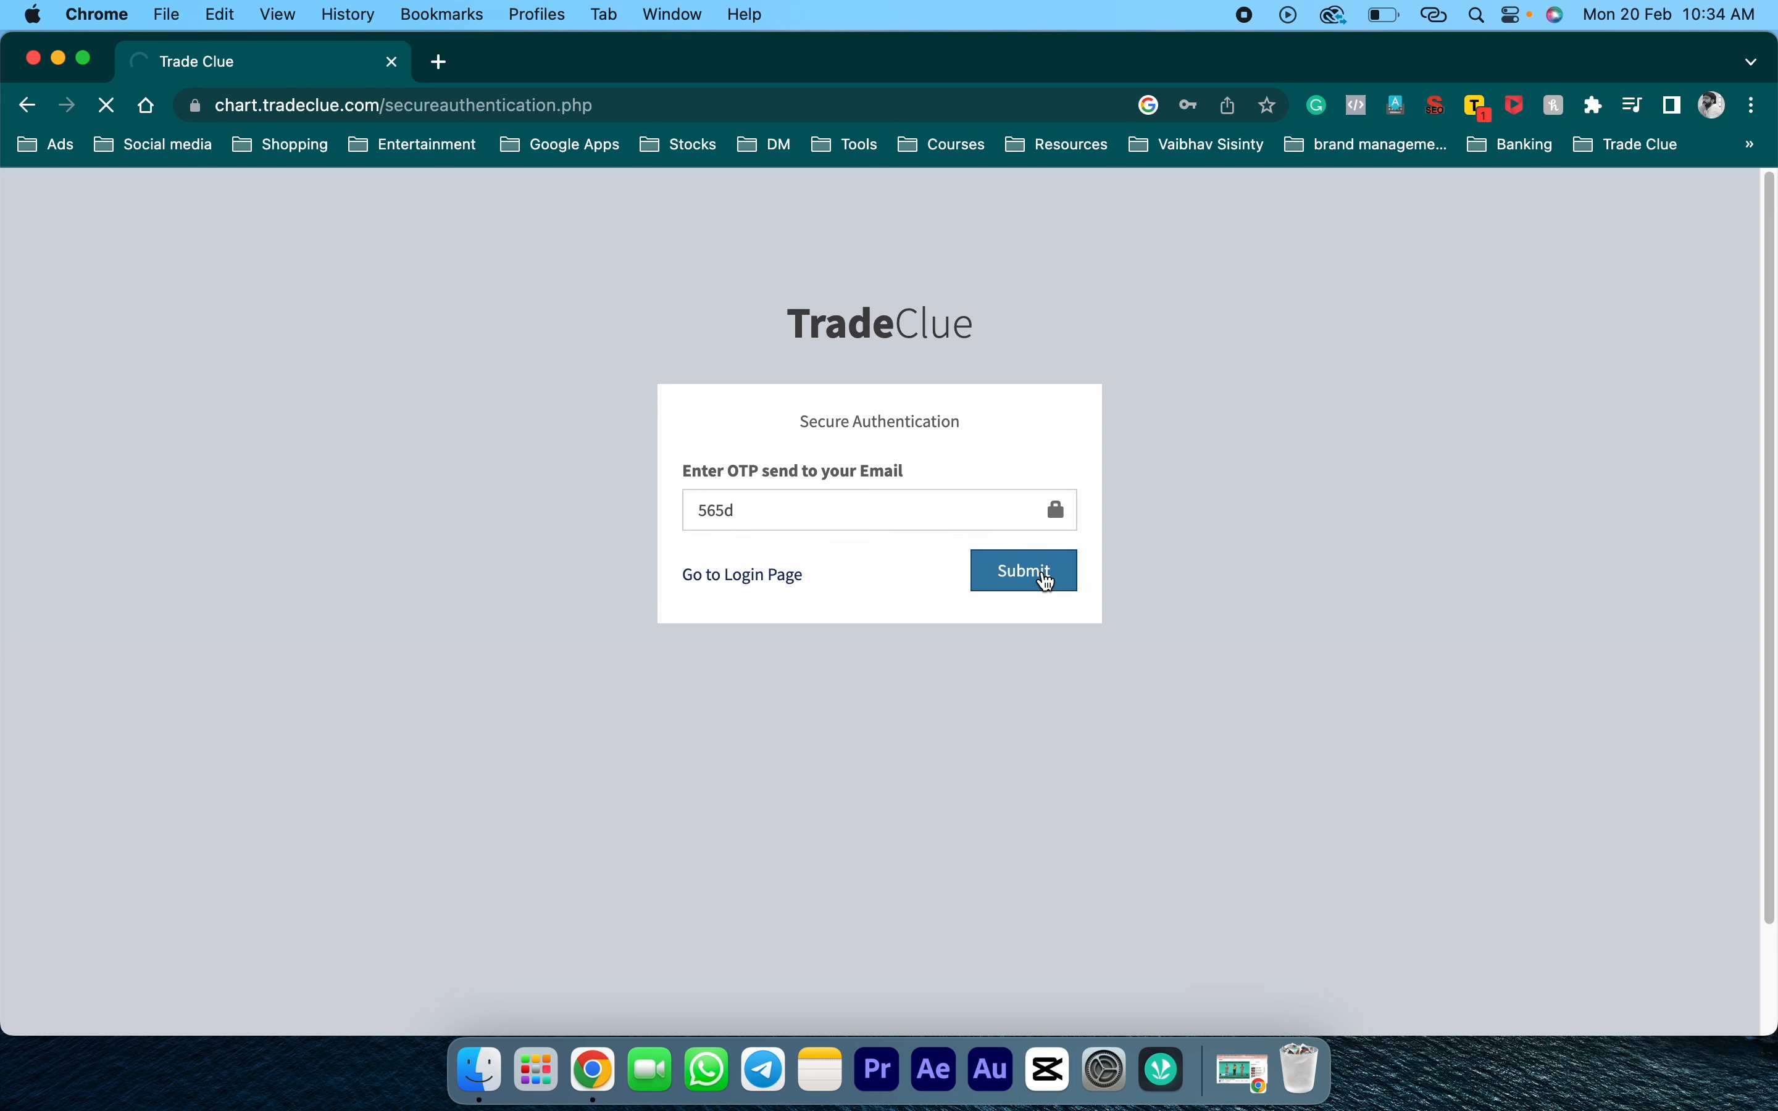
pyautogui.click(1021, 570)
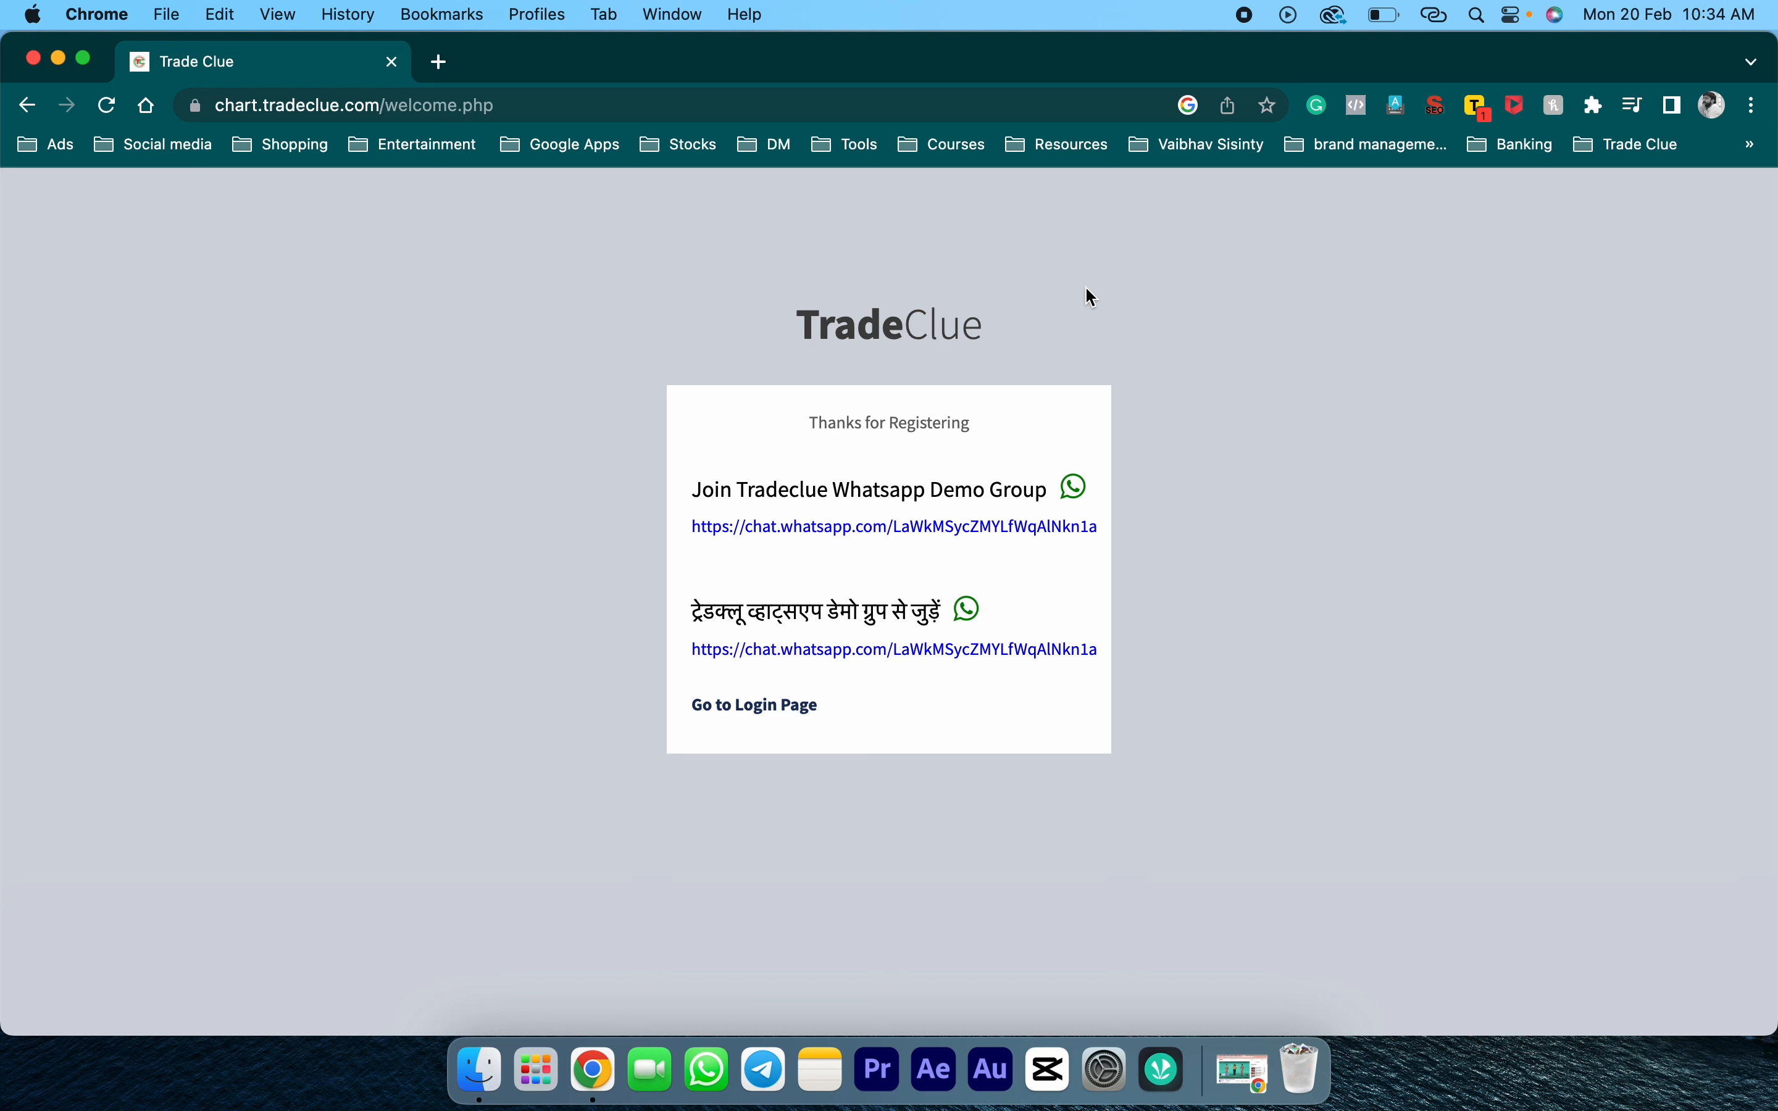
pyautogui.click(893, 526)
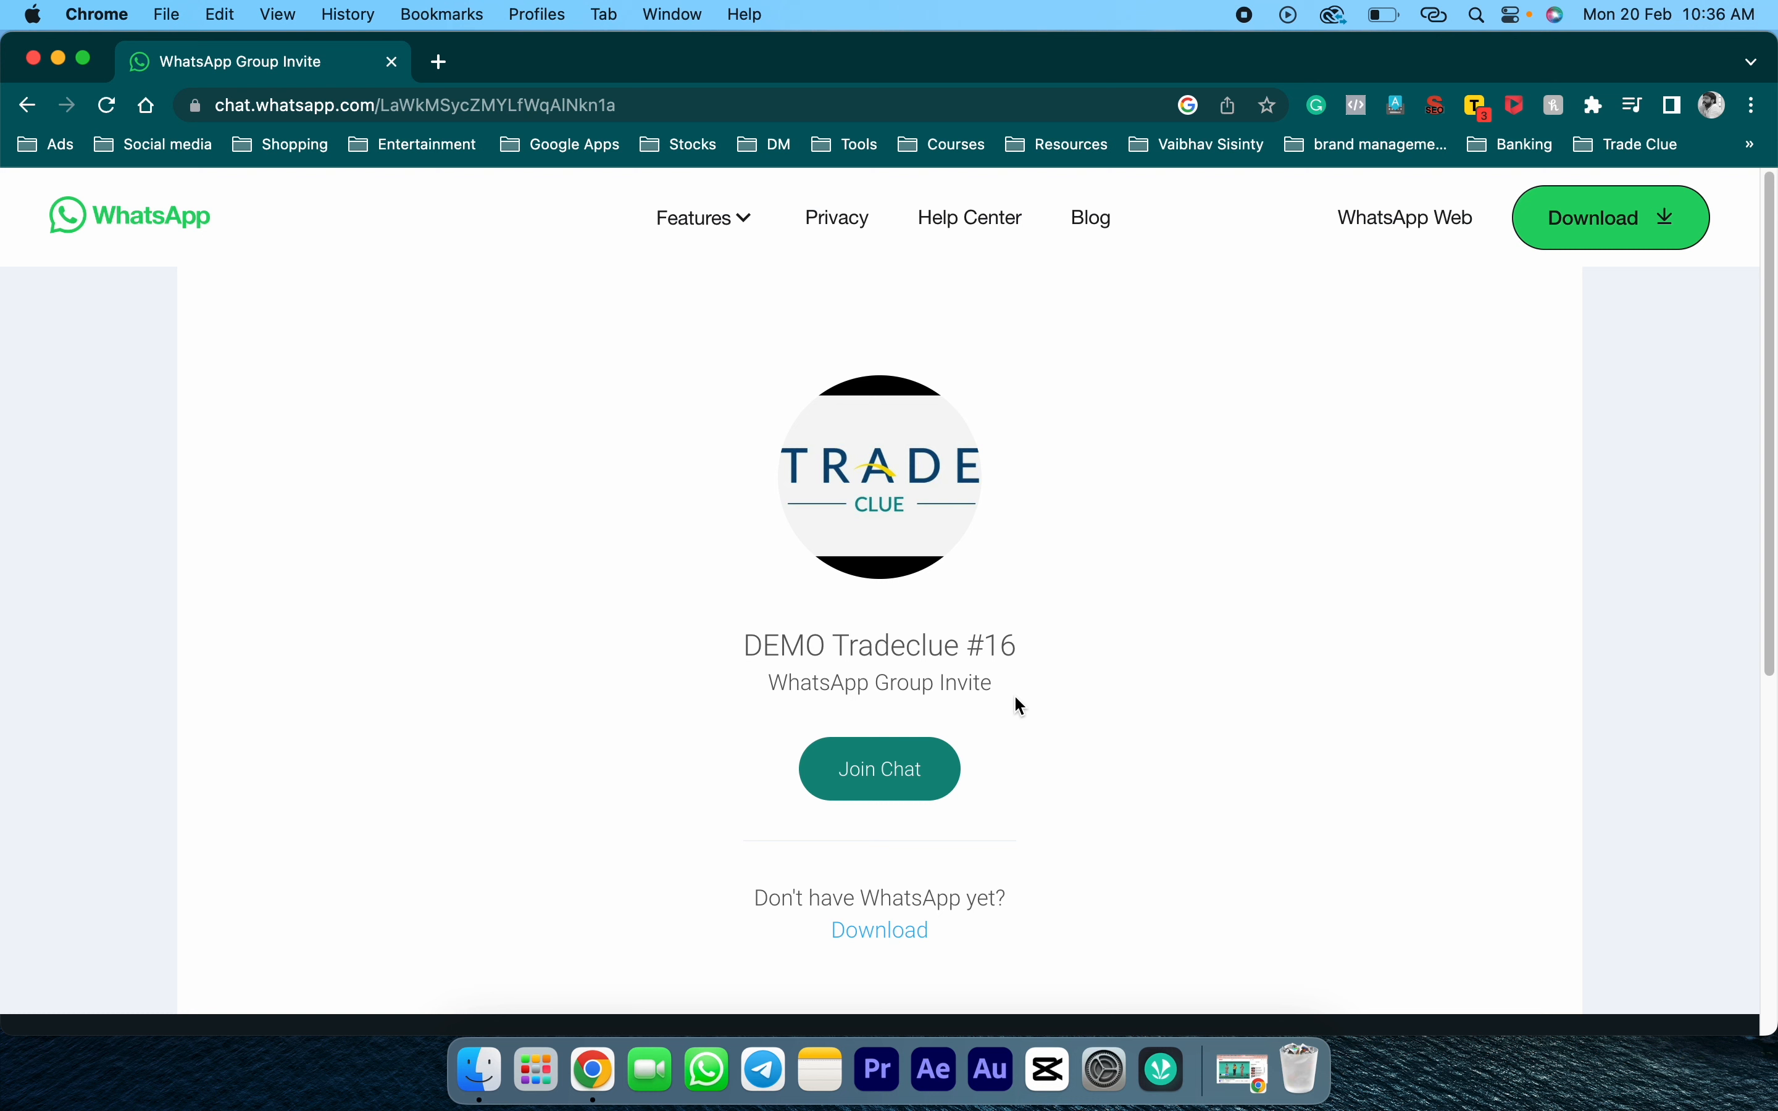
pyautogui.moveTo(682, 600)
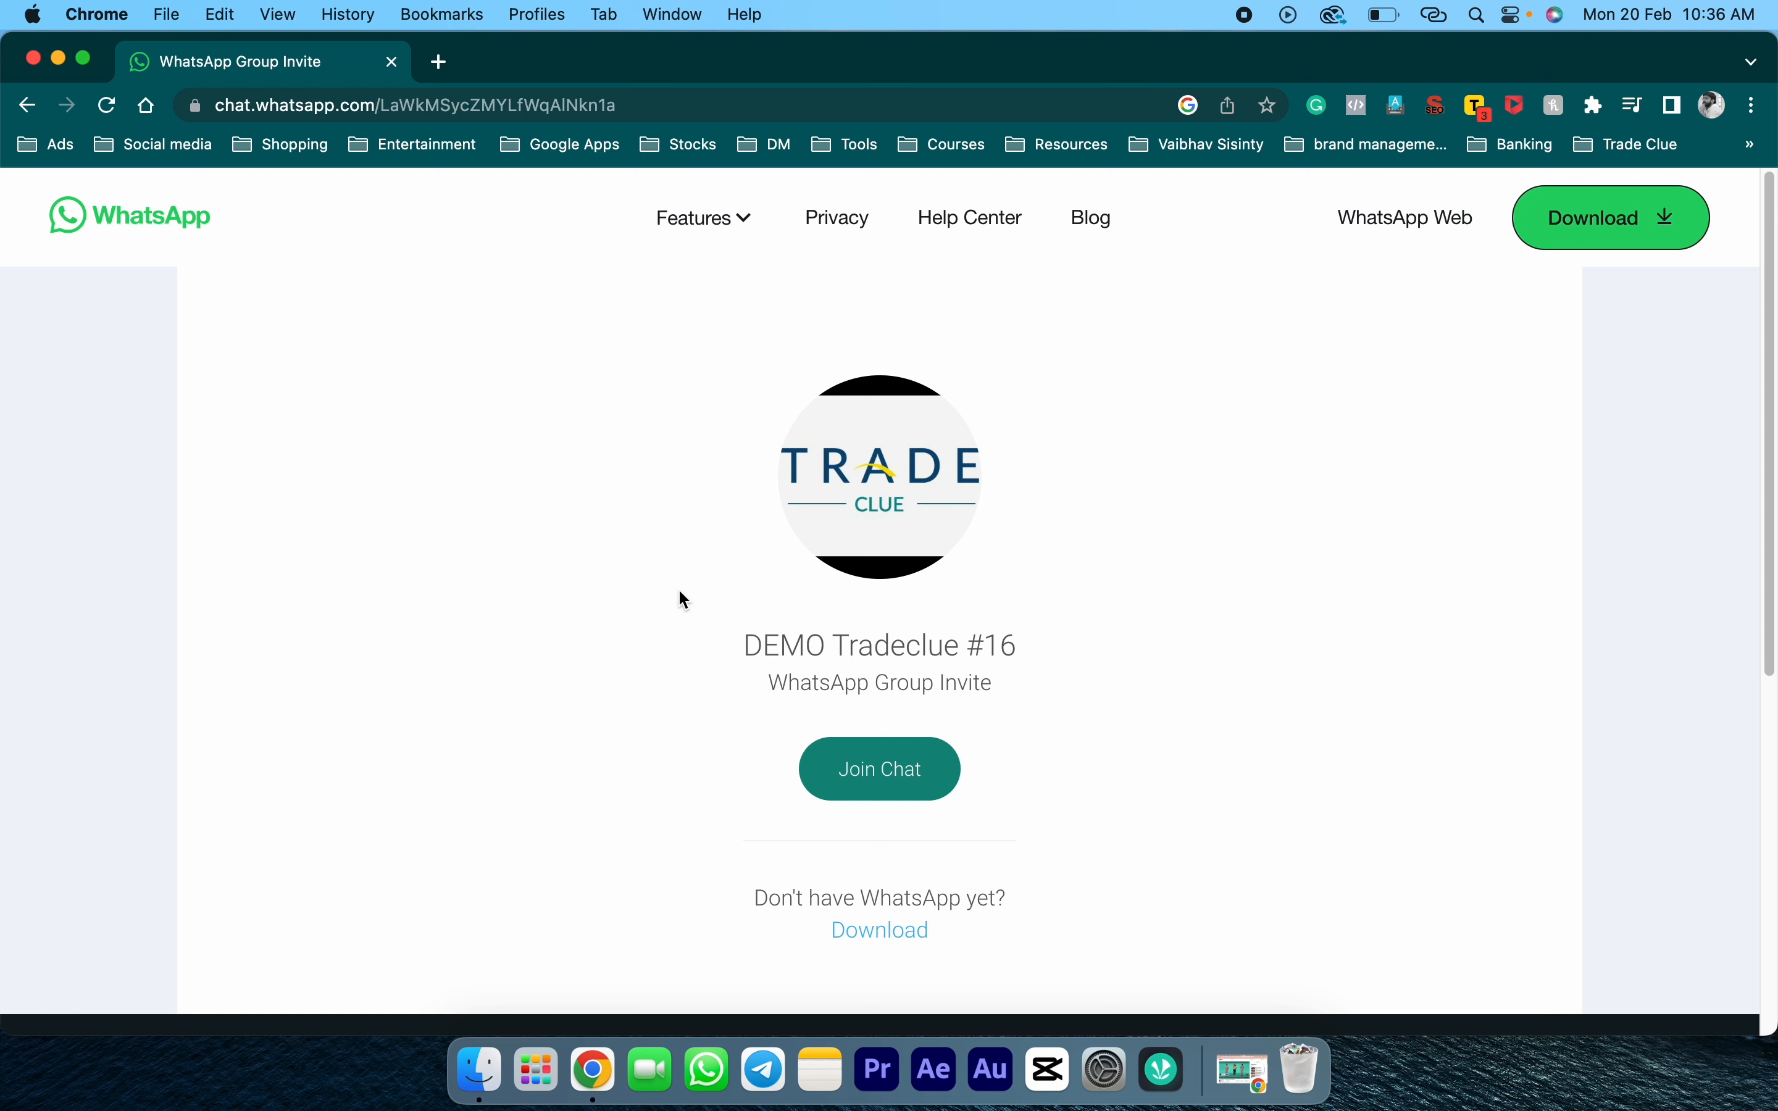
pyautogui.moveTo(1063, 674)
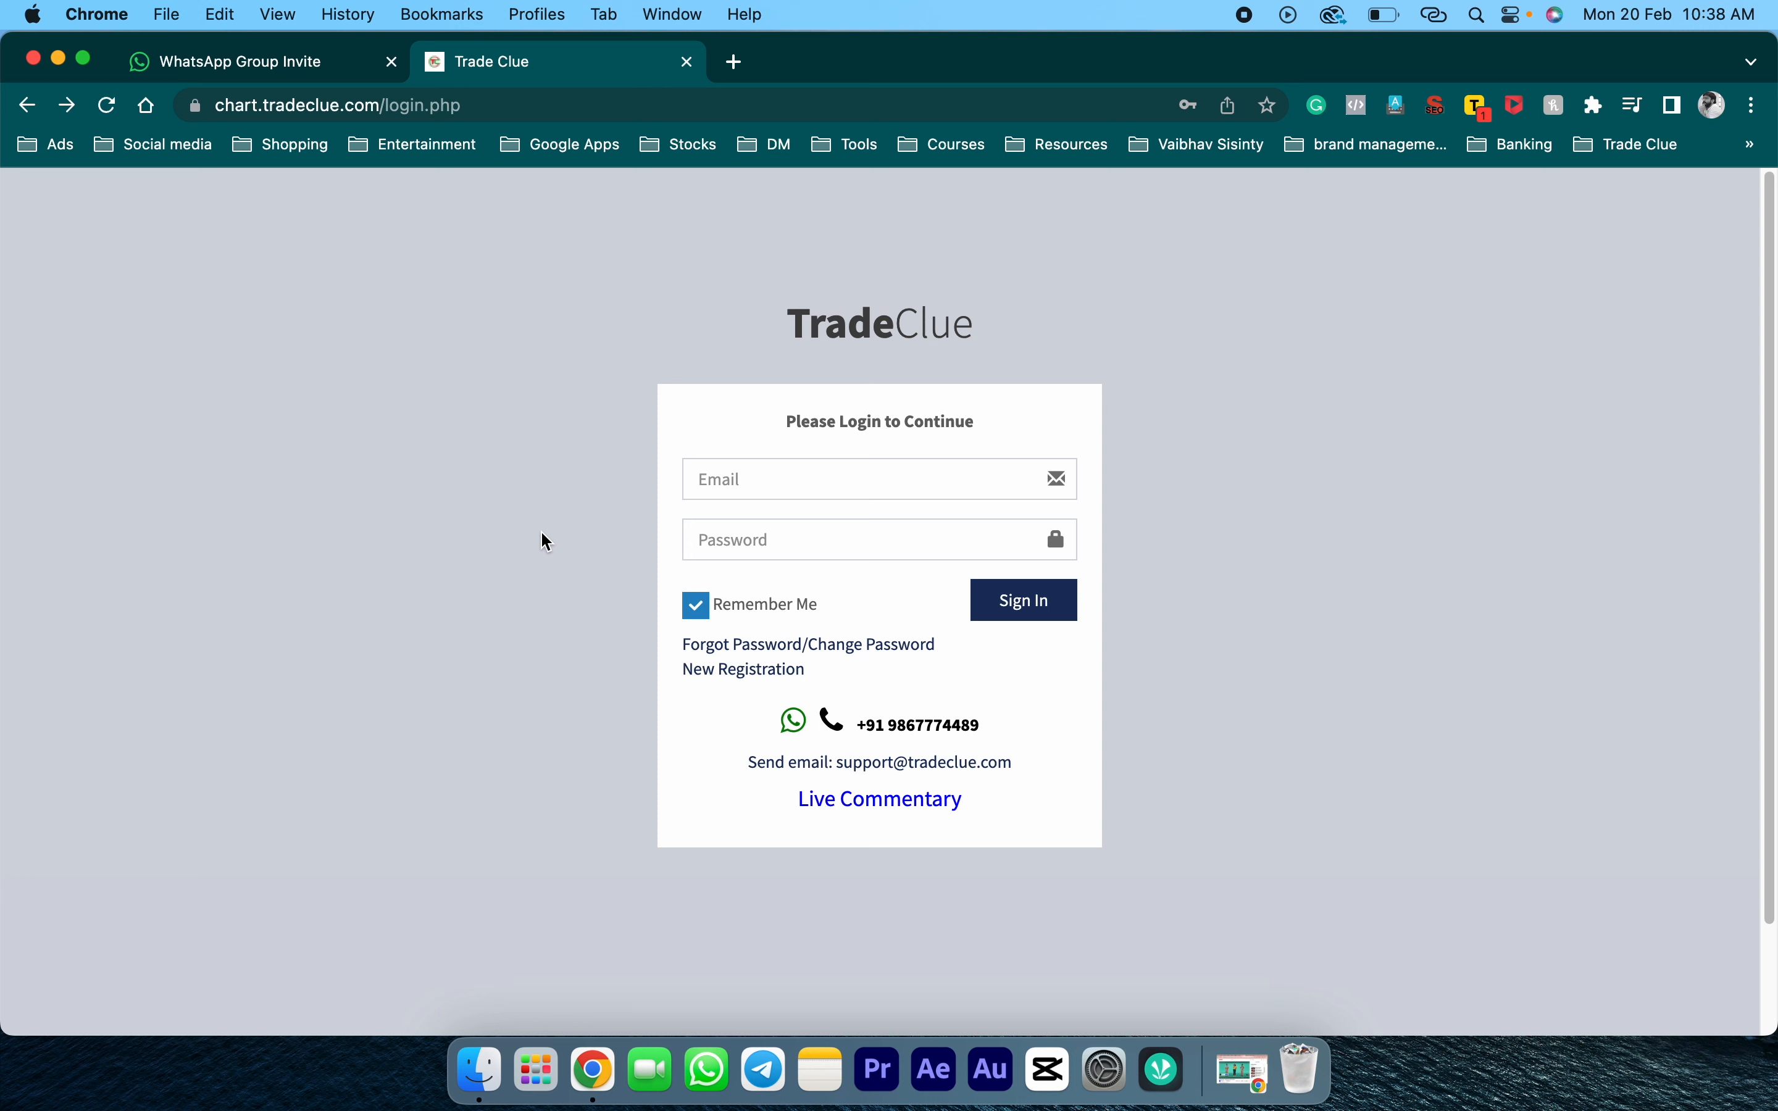
pyautogui.moveTo(557, 536)
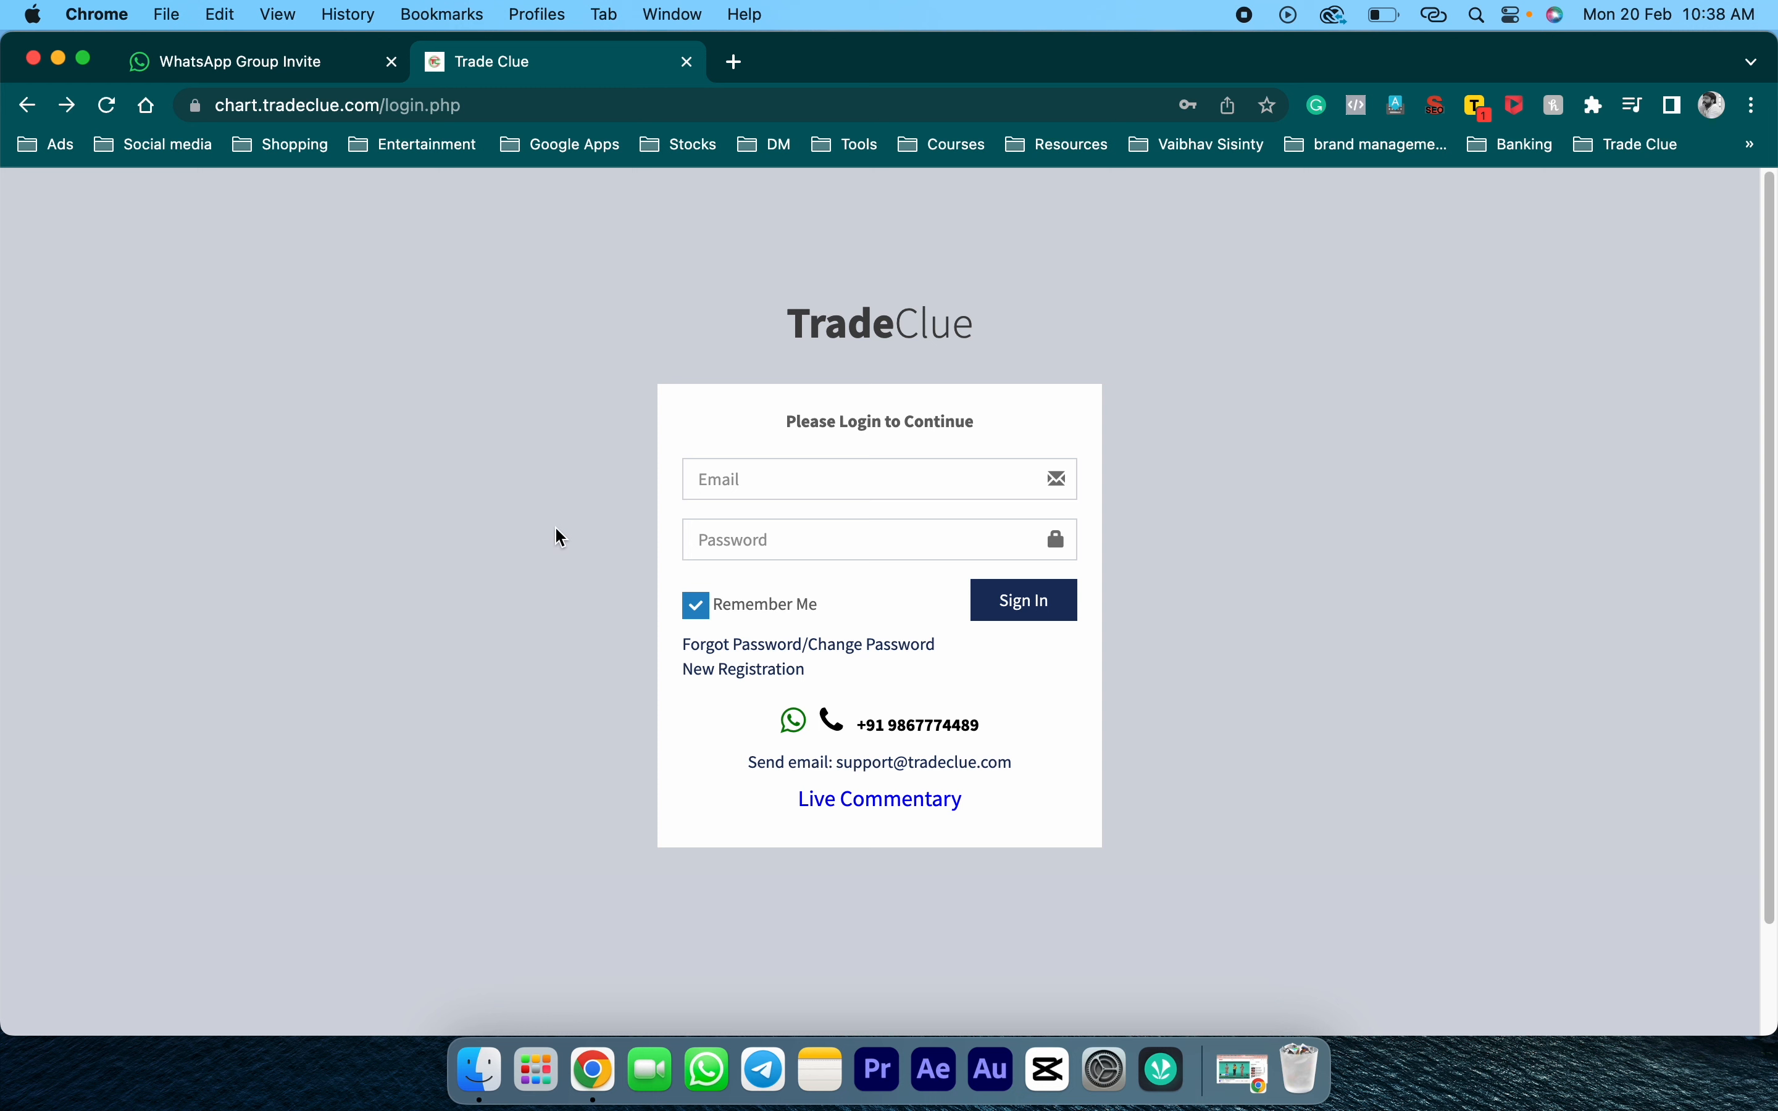
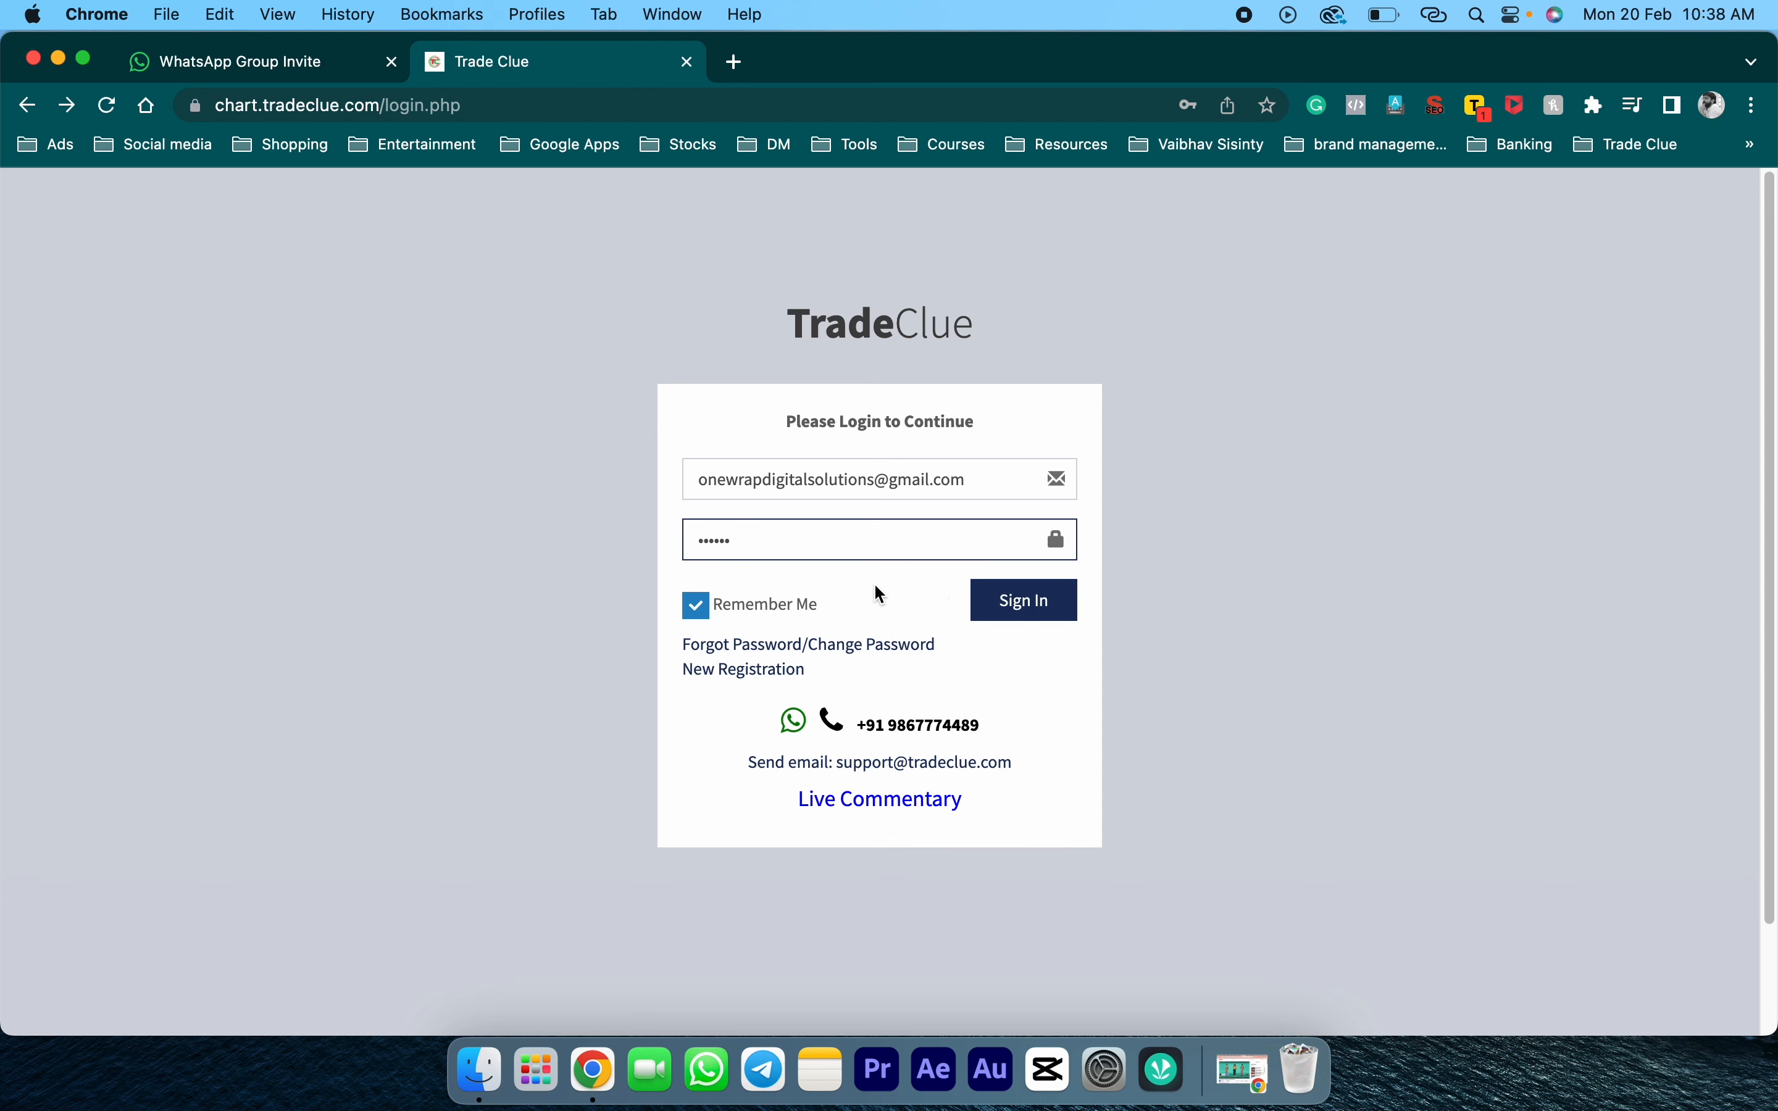
pyautogui.click(1020, 600)
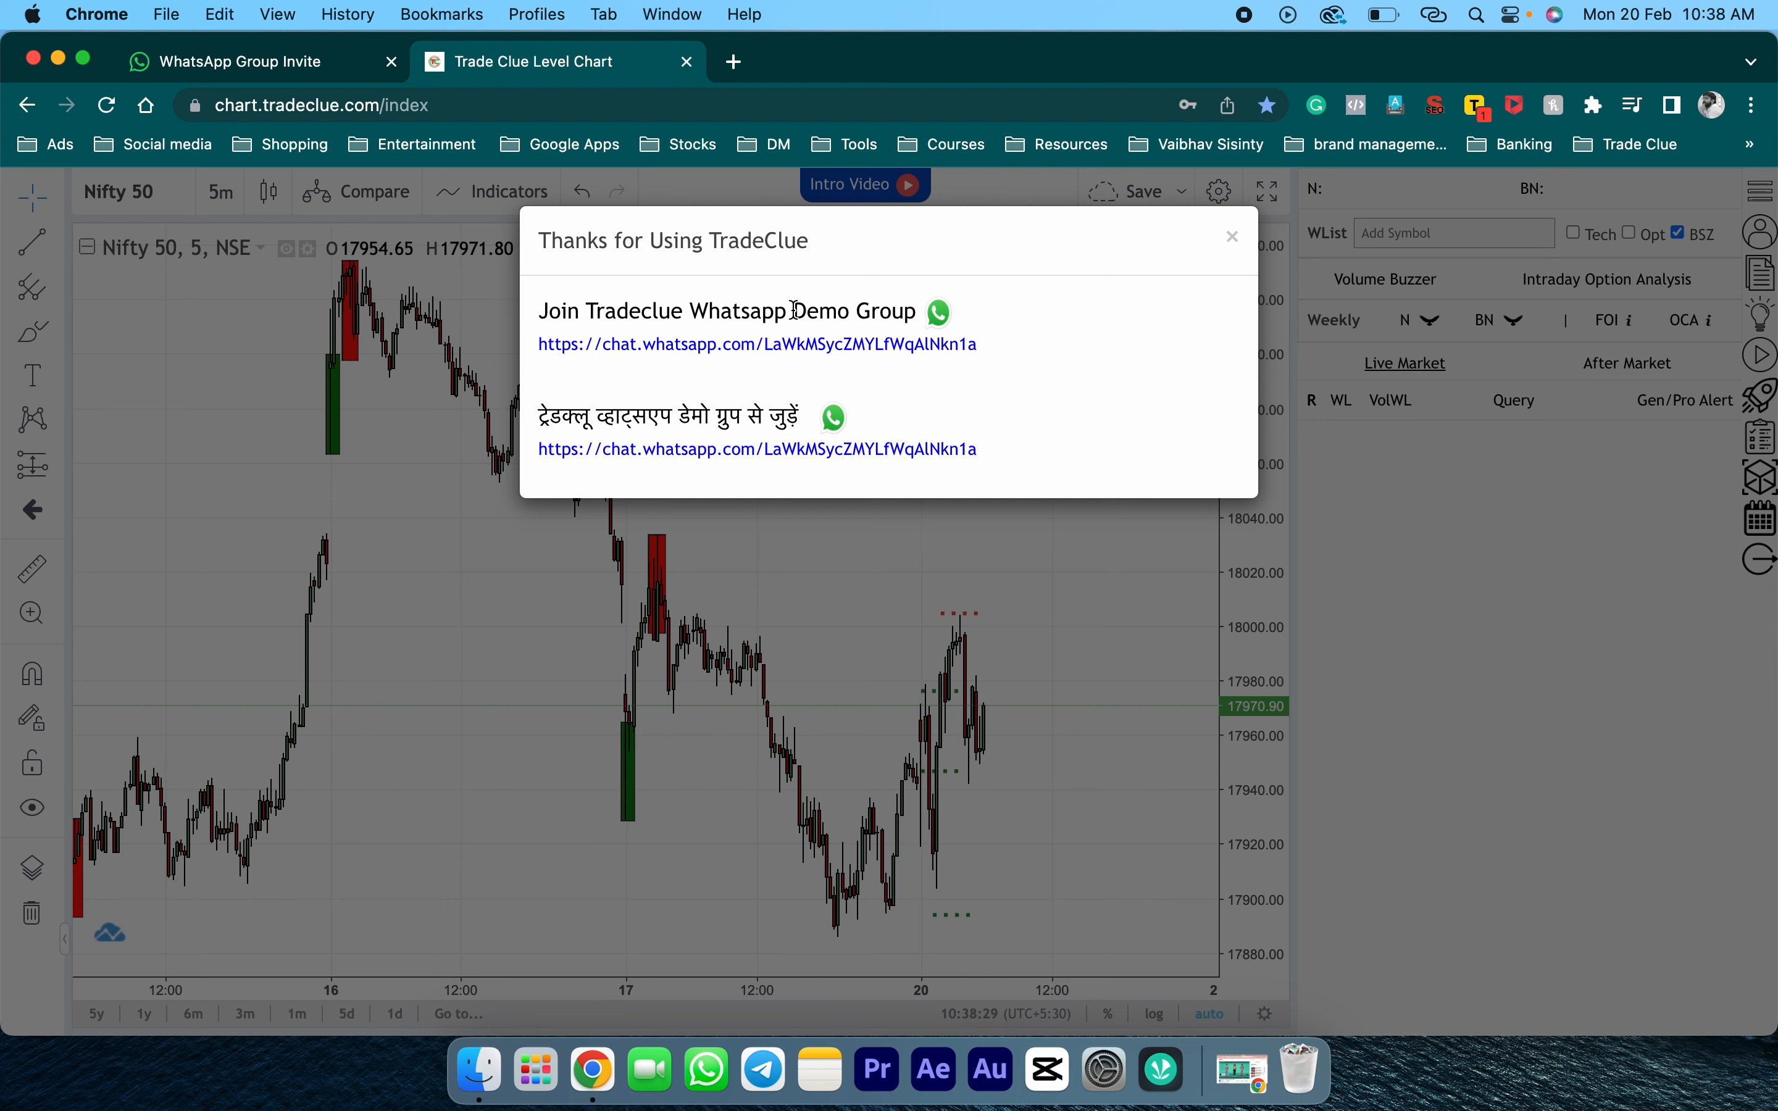
pyautogui.moveTo(790, 308)
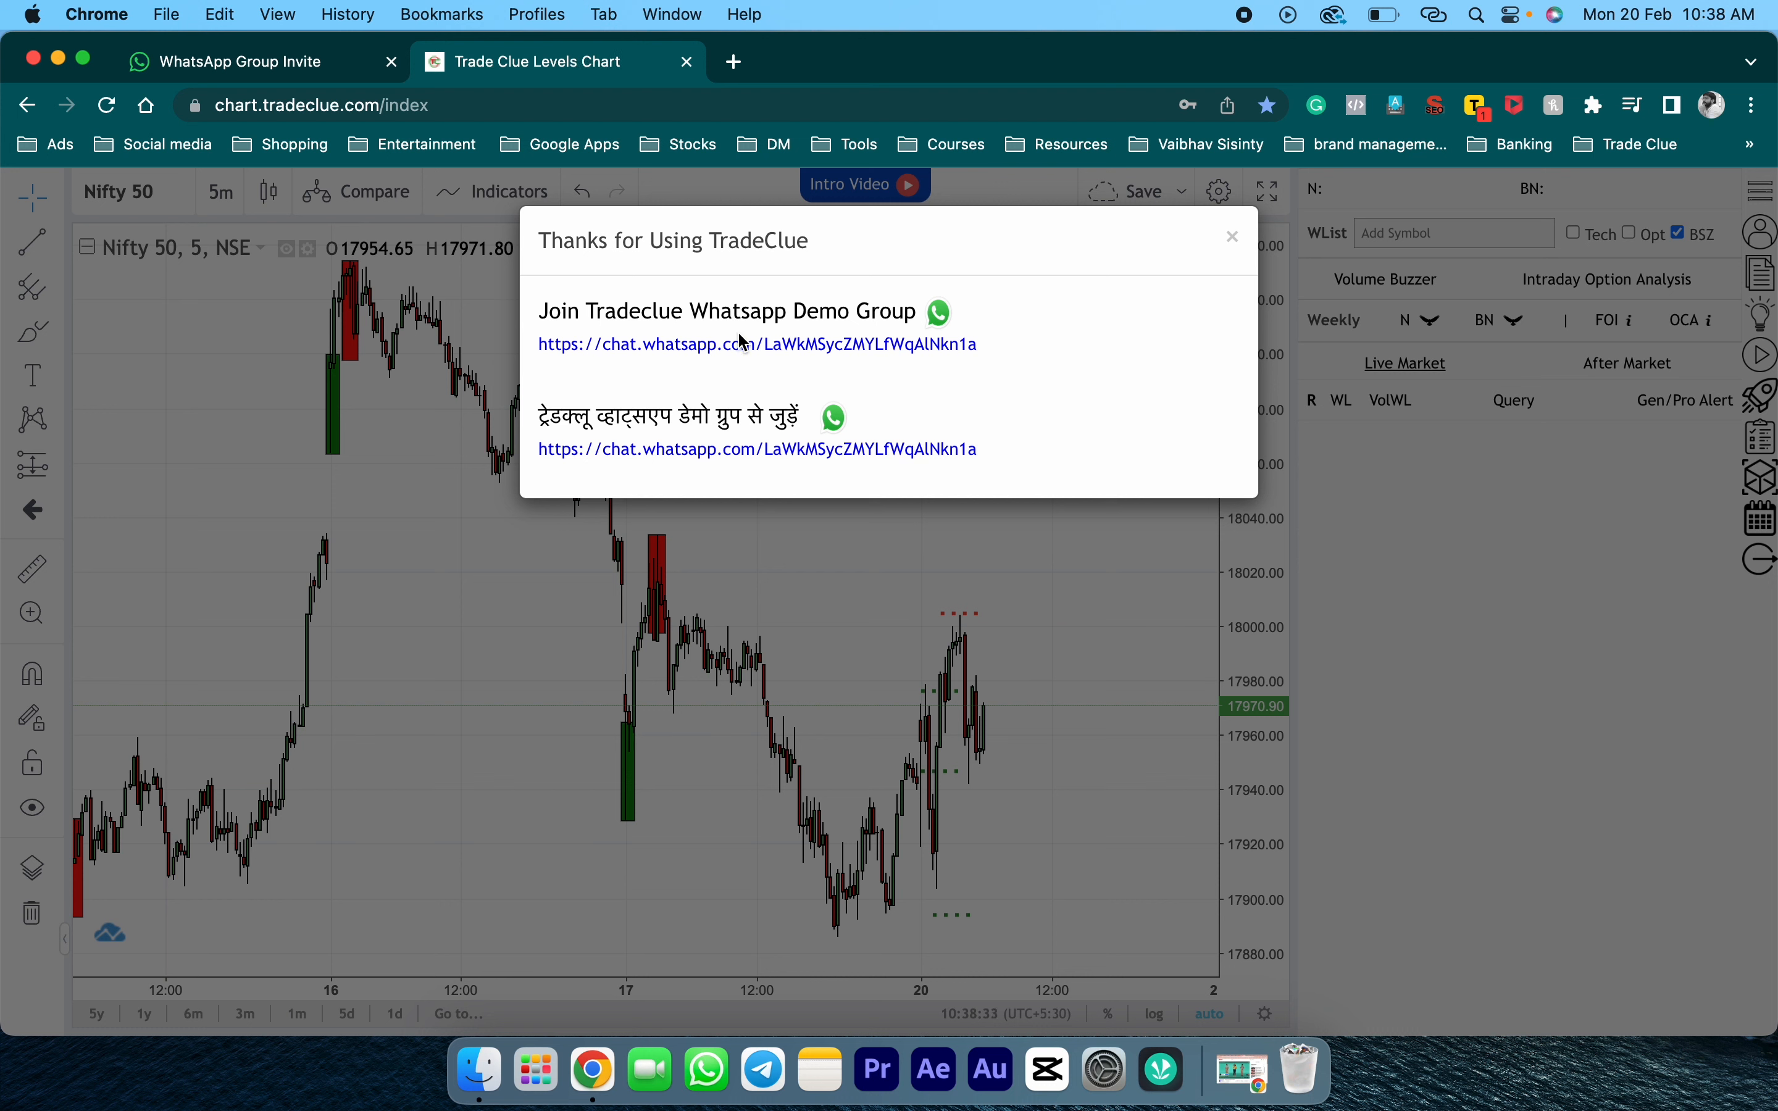
pyautogui.moveTo(735, 344)
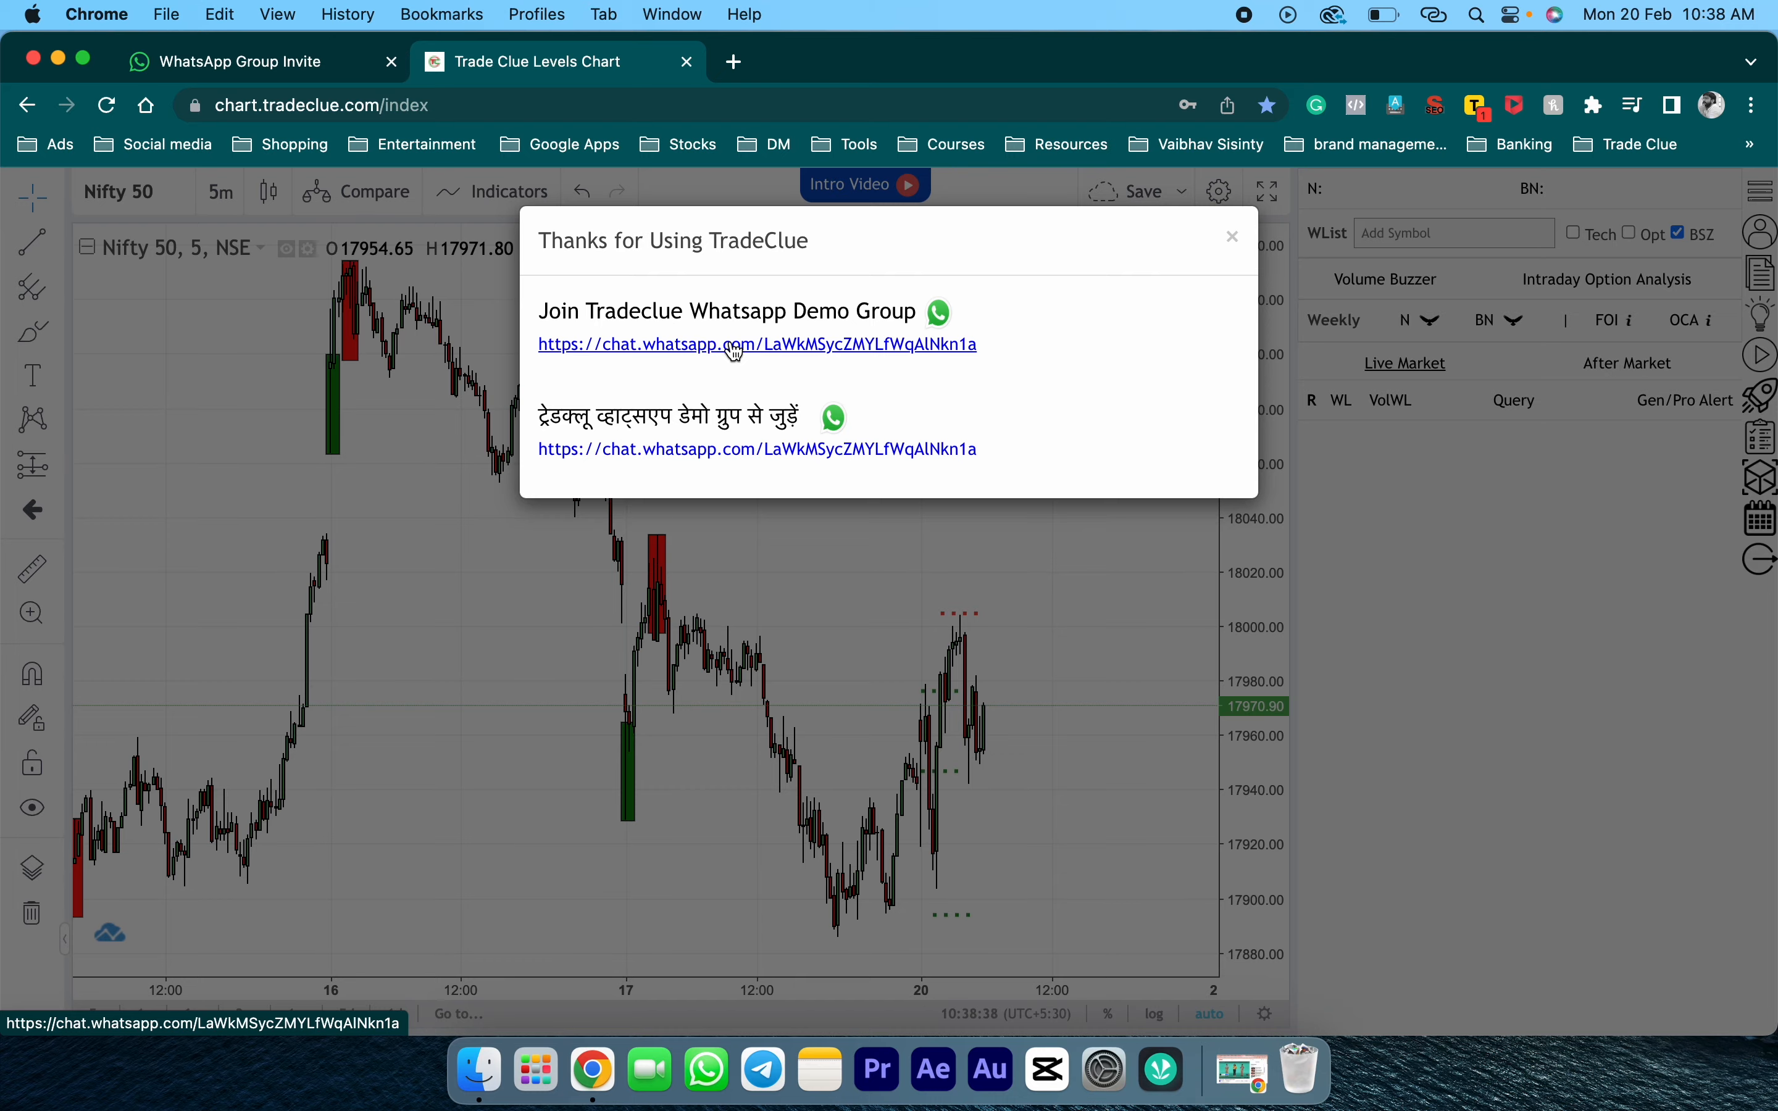
# Step: Dismiss the Thanks for Using TradeClue popup to reveal the Nifty 50 chart
pyautogui.click(1230, 236)
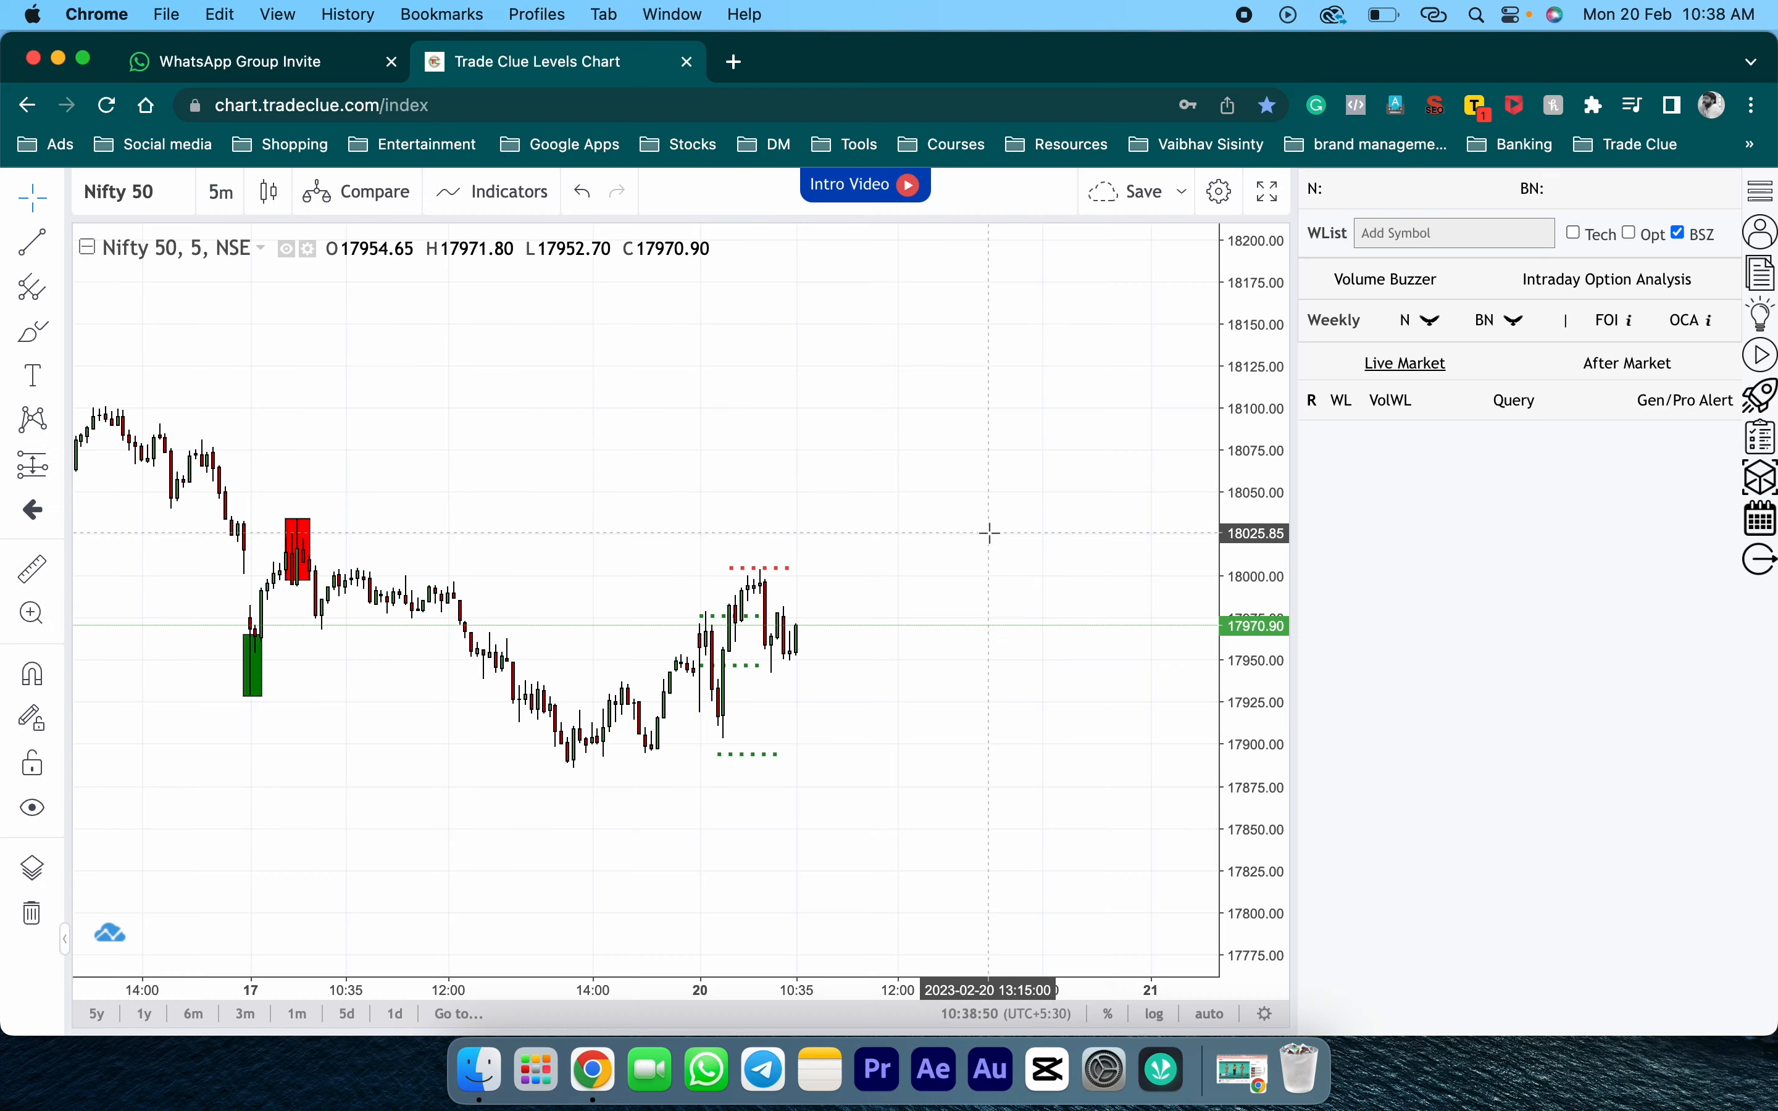